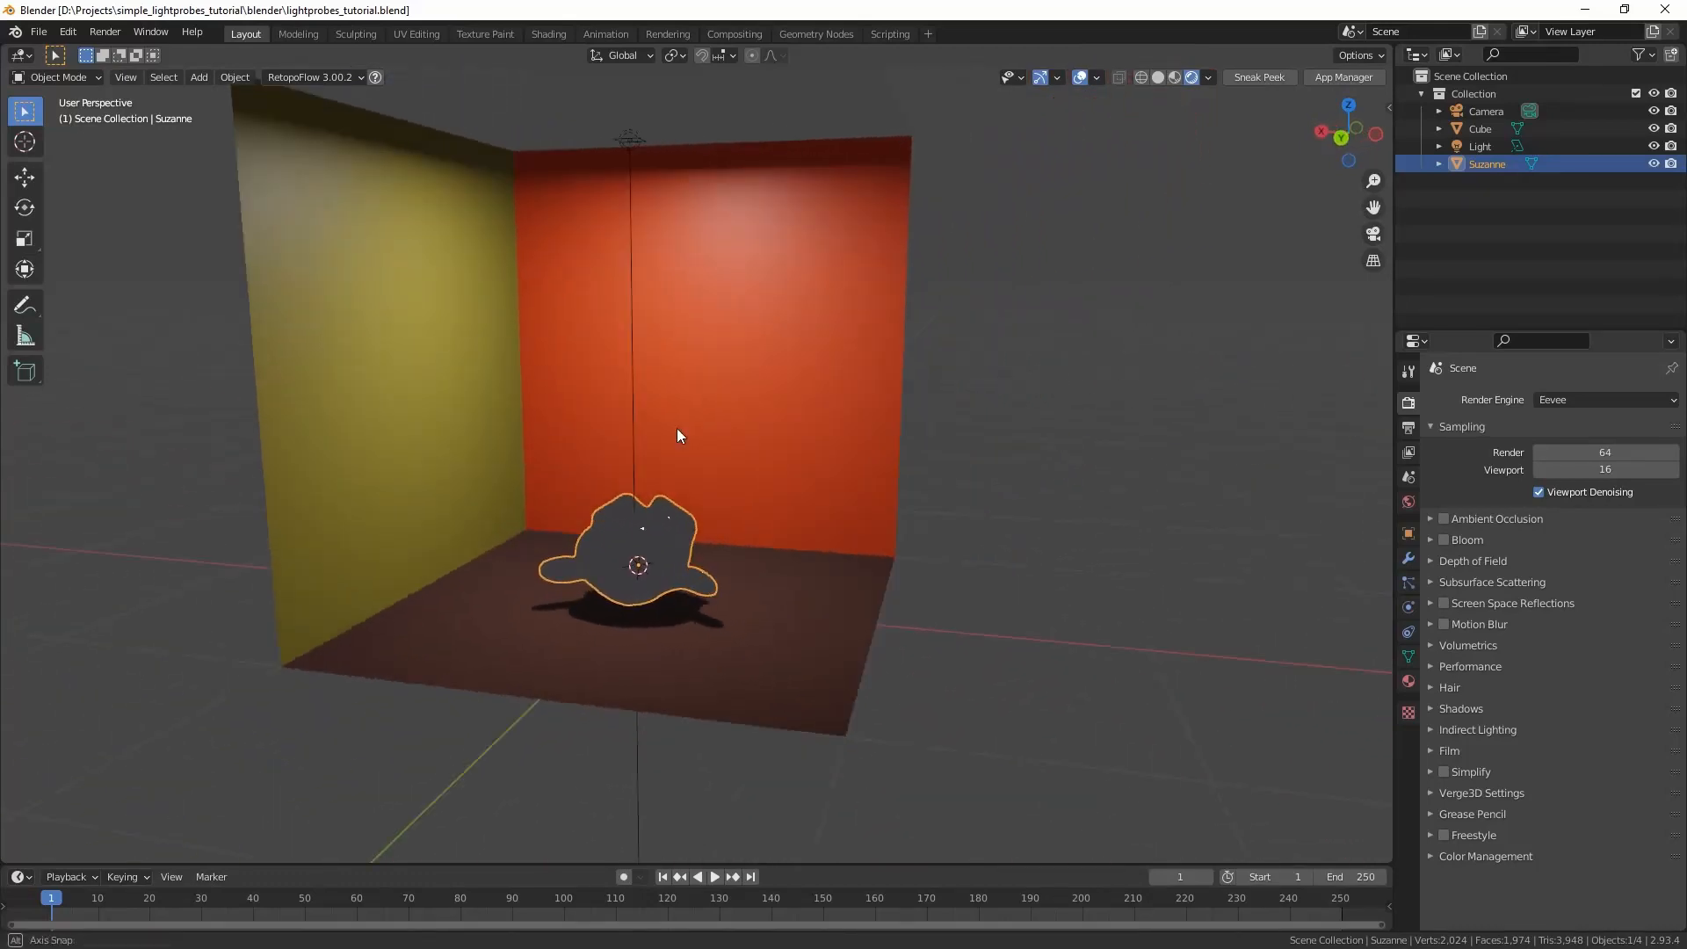
Raise Suzanne's material Metallic value to 1.000 after orbiting to face the walls
drag(678, 435, 462, 448)
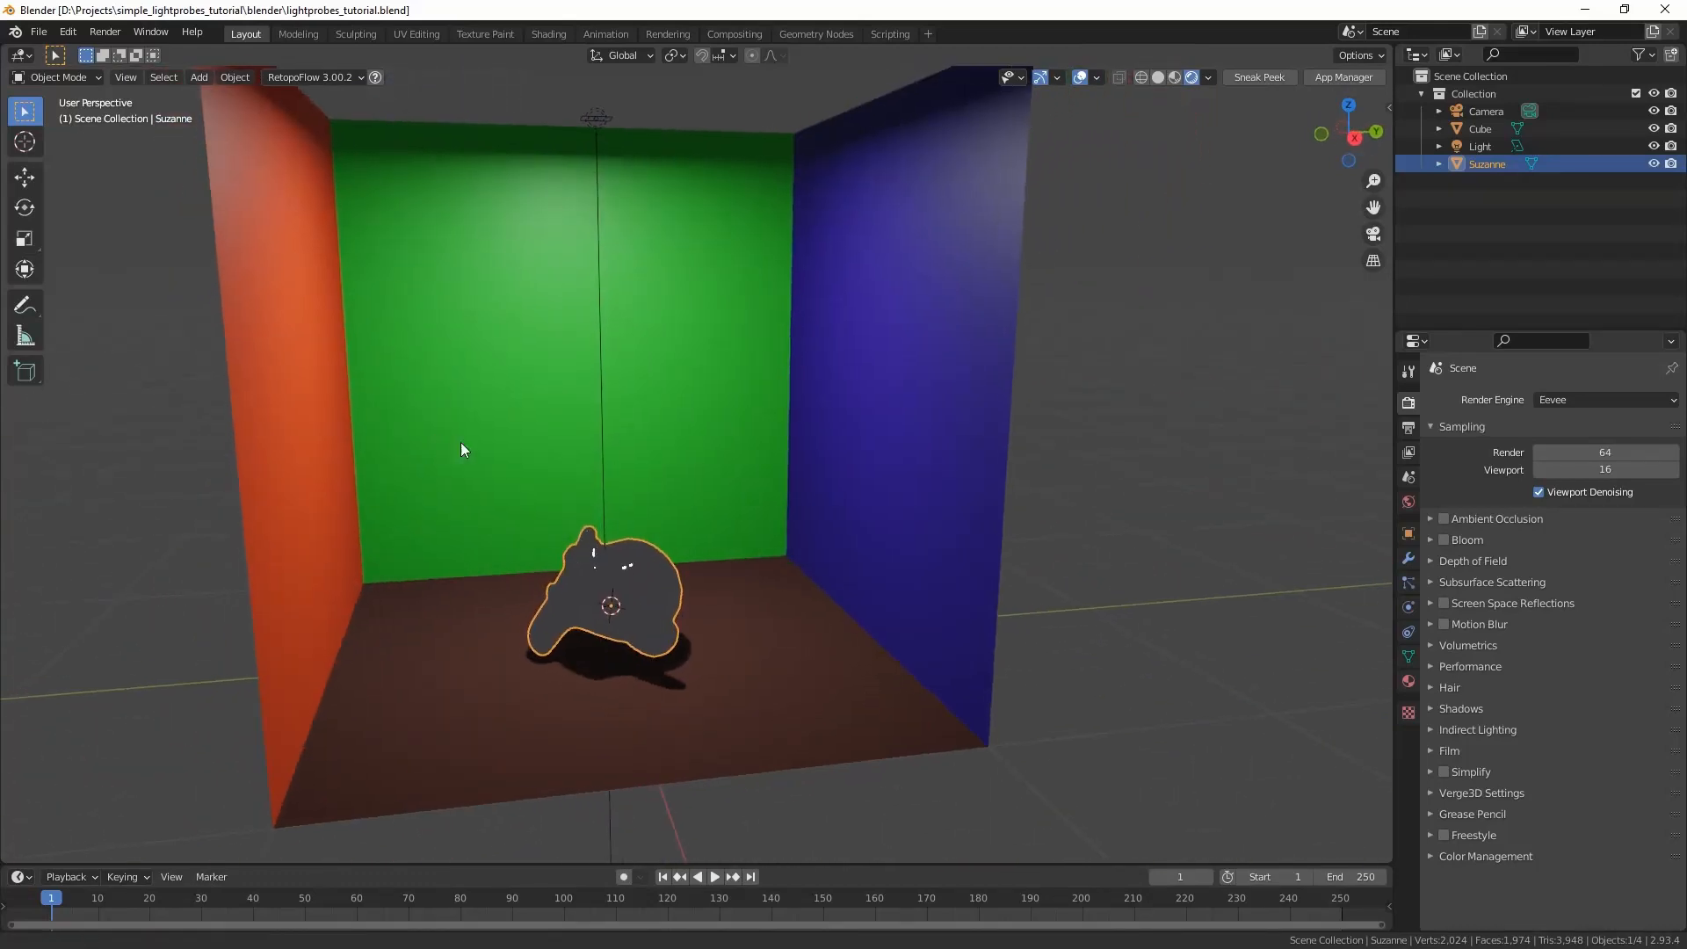
drag(462, 450, 1110, 687)
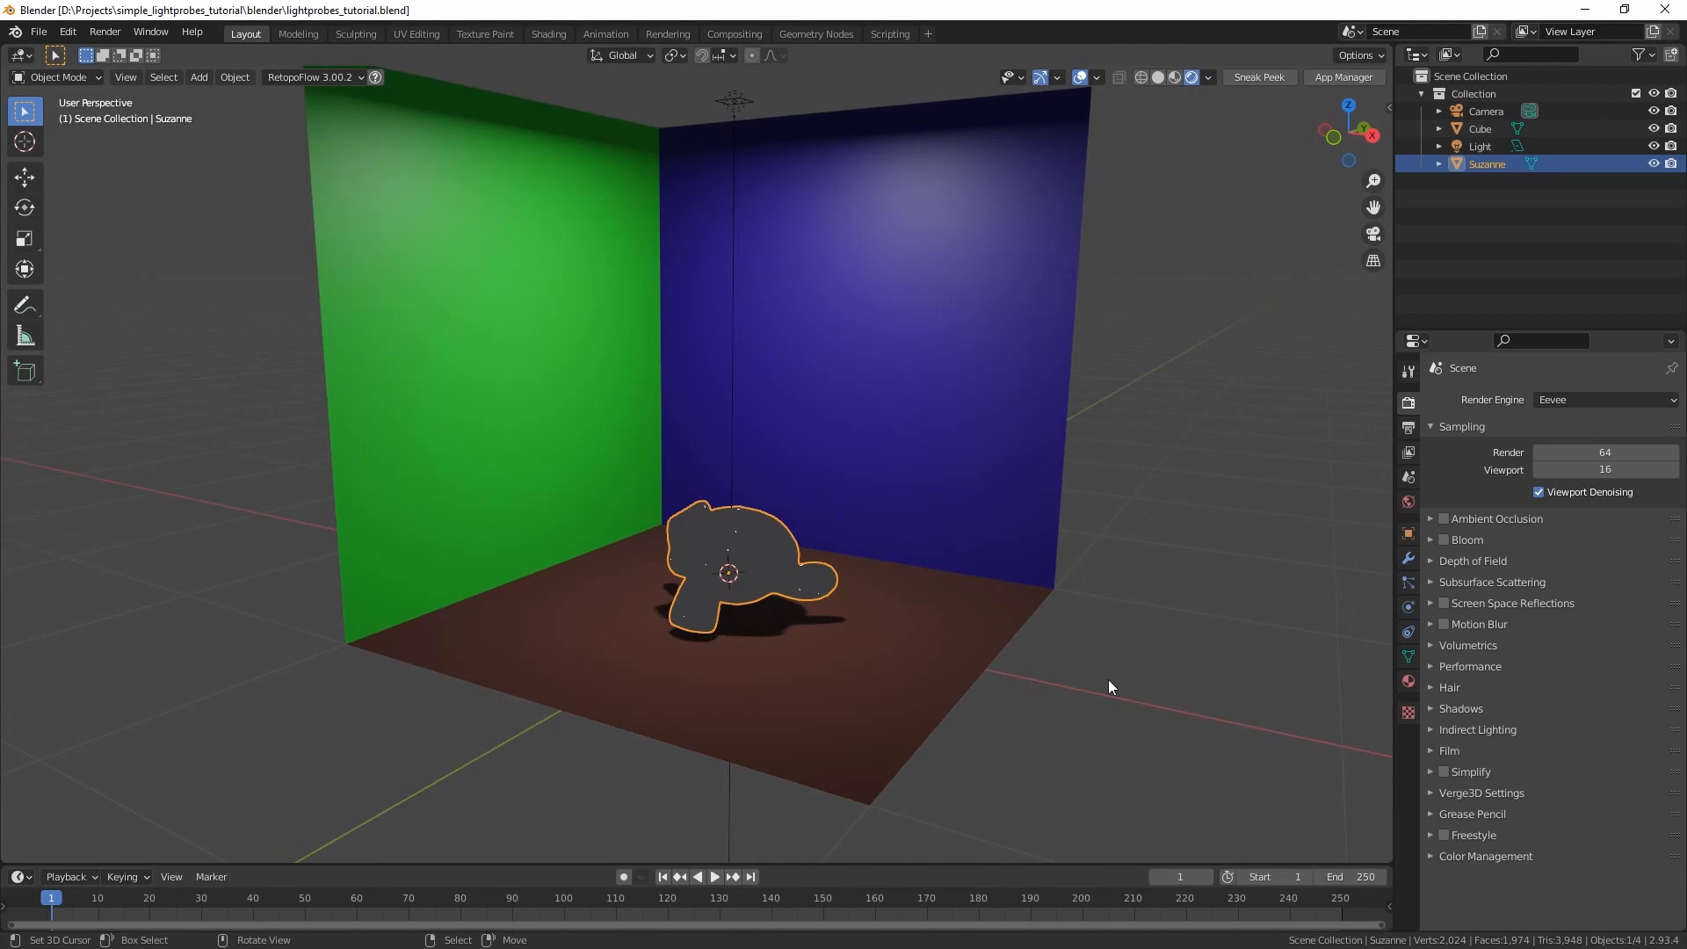
click(1407, 682)
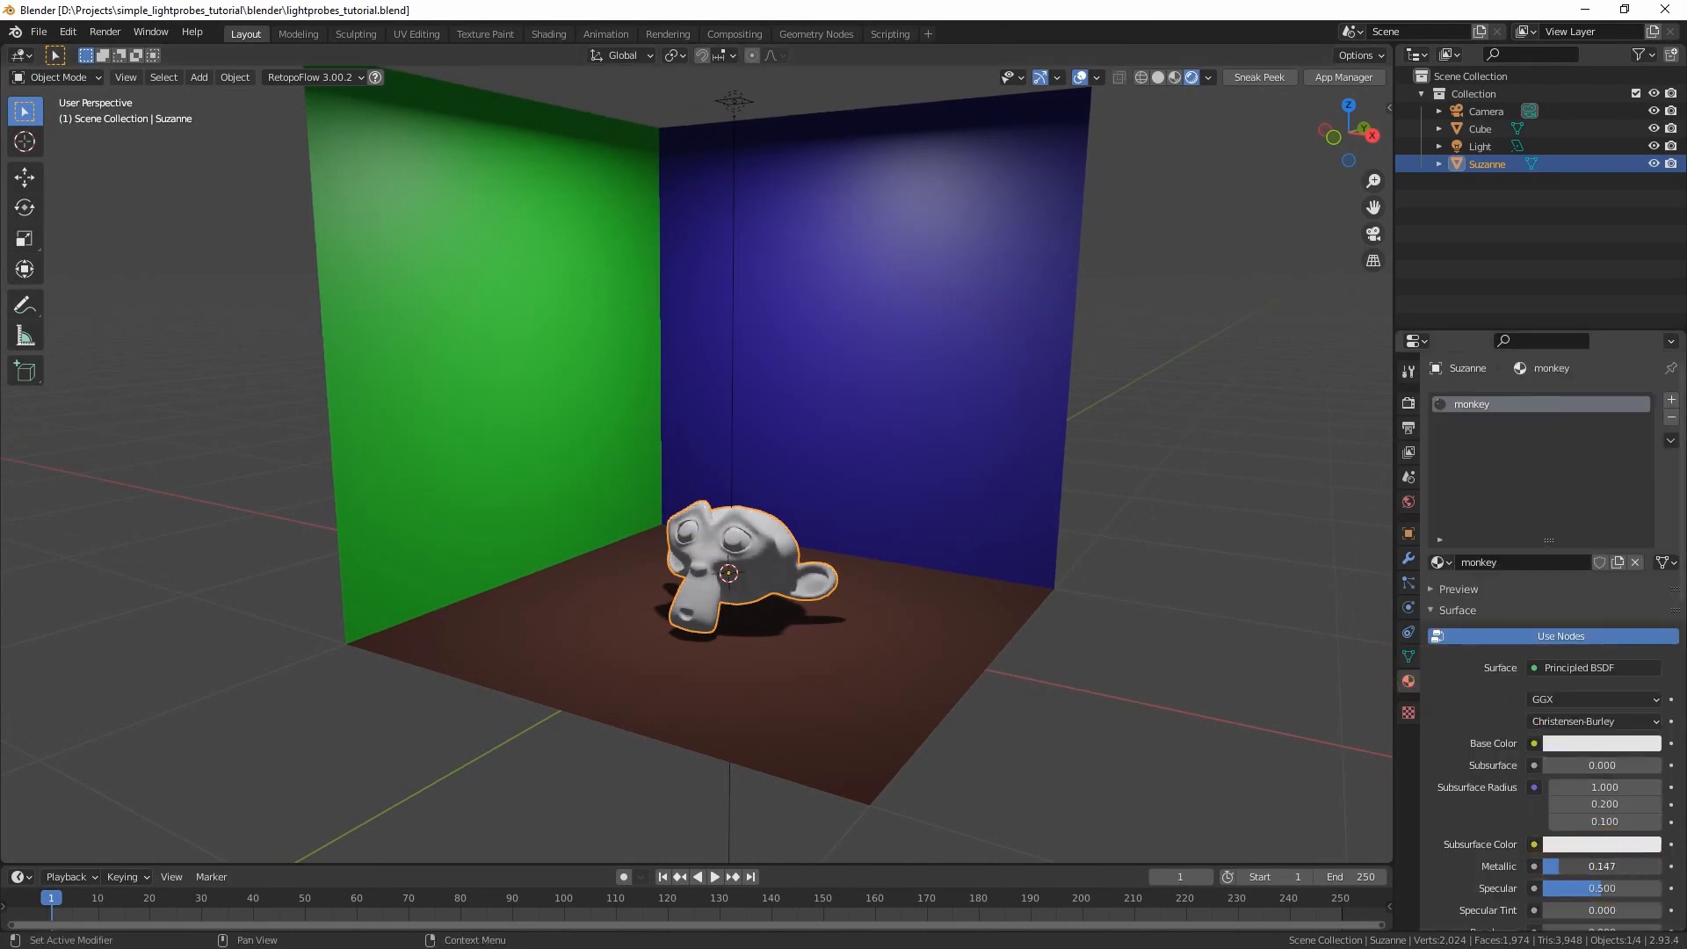
drag(1581, 866, 1612, 866)
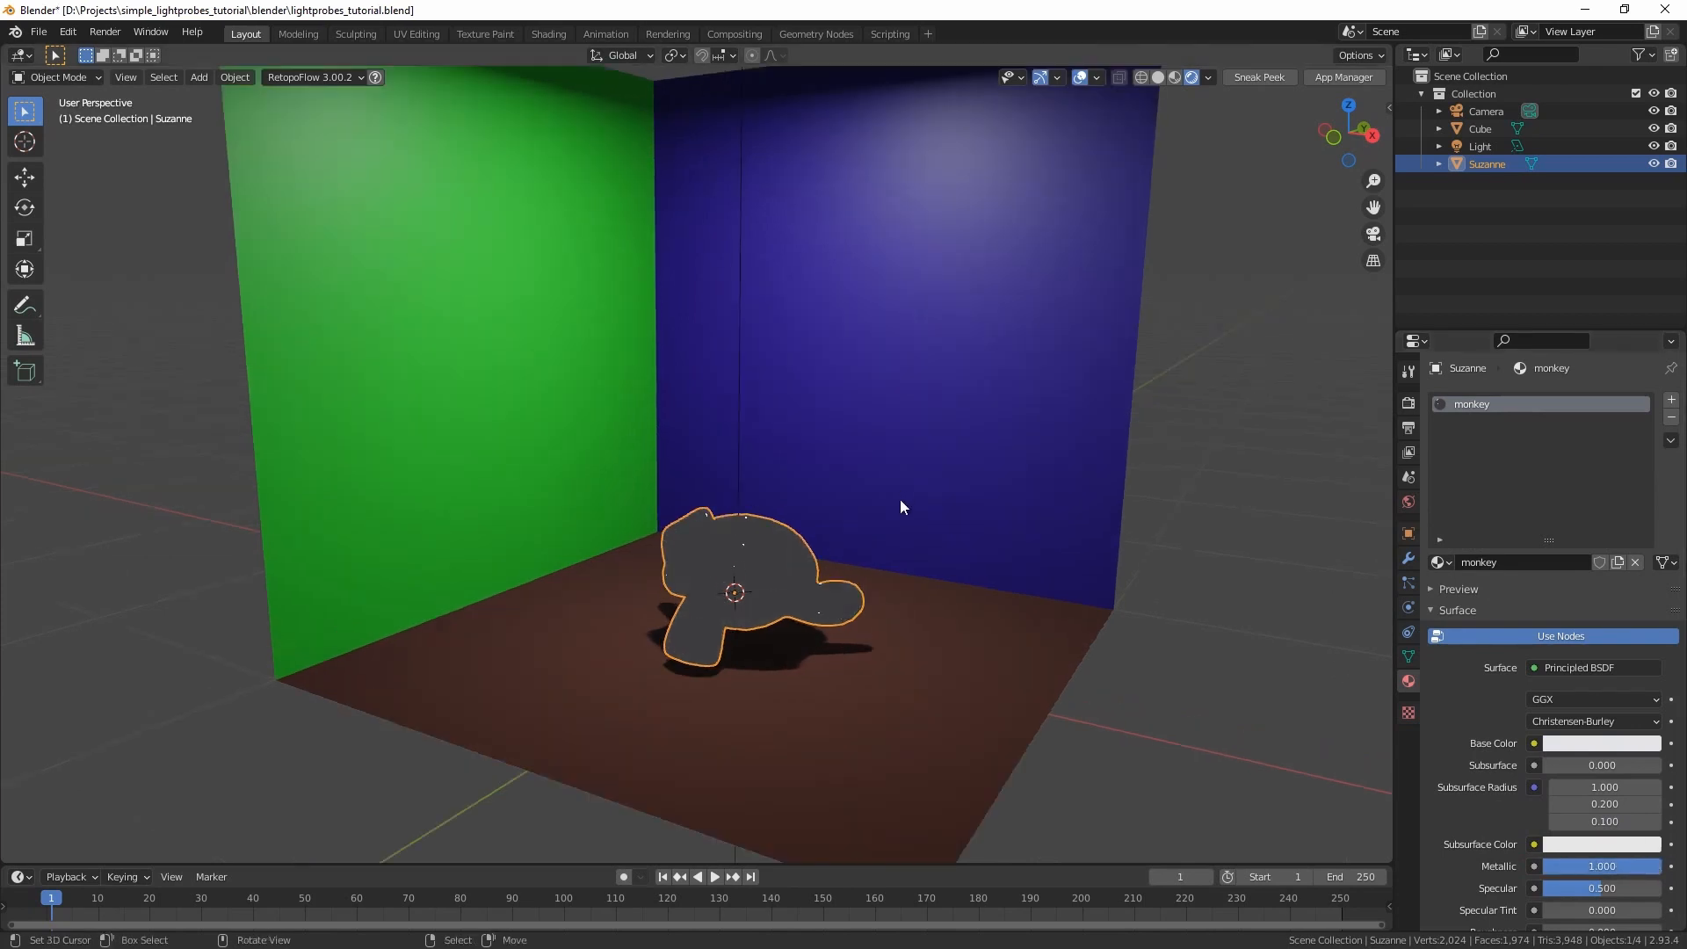
Add a Reflection Cubemap probe set to Box type, size 1.1 m, with clipping display enabled
click(199, 76)
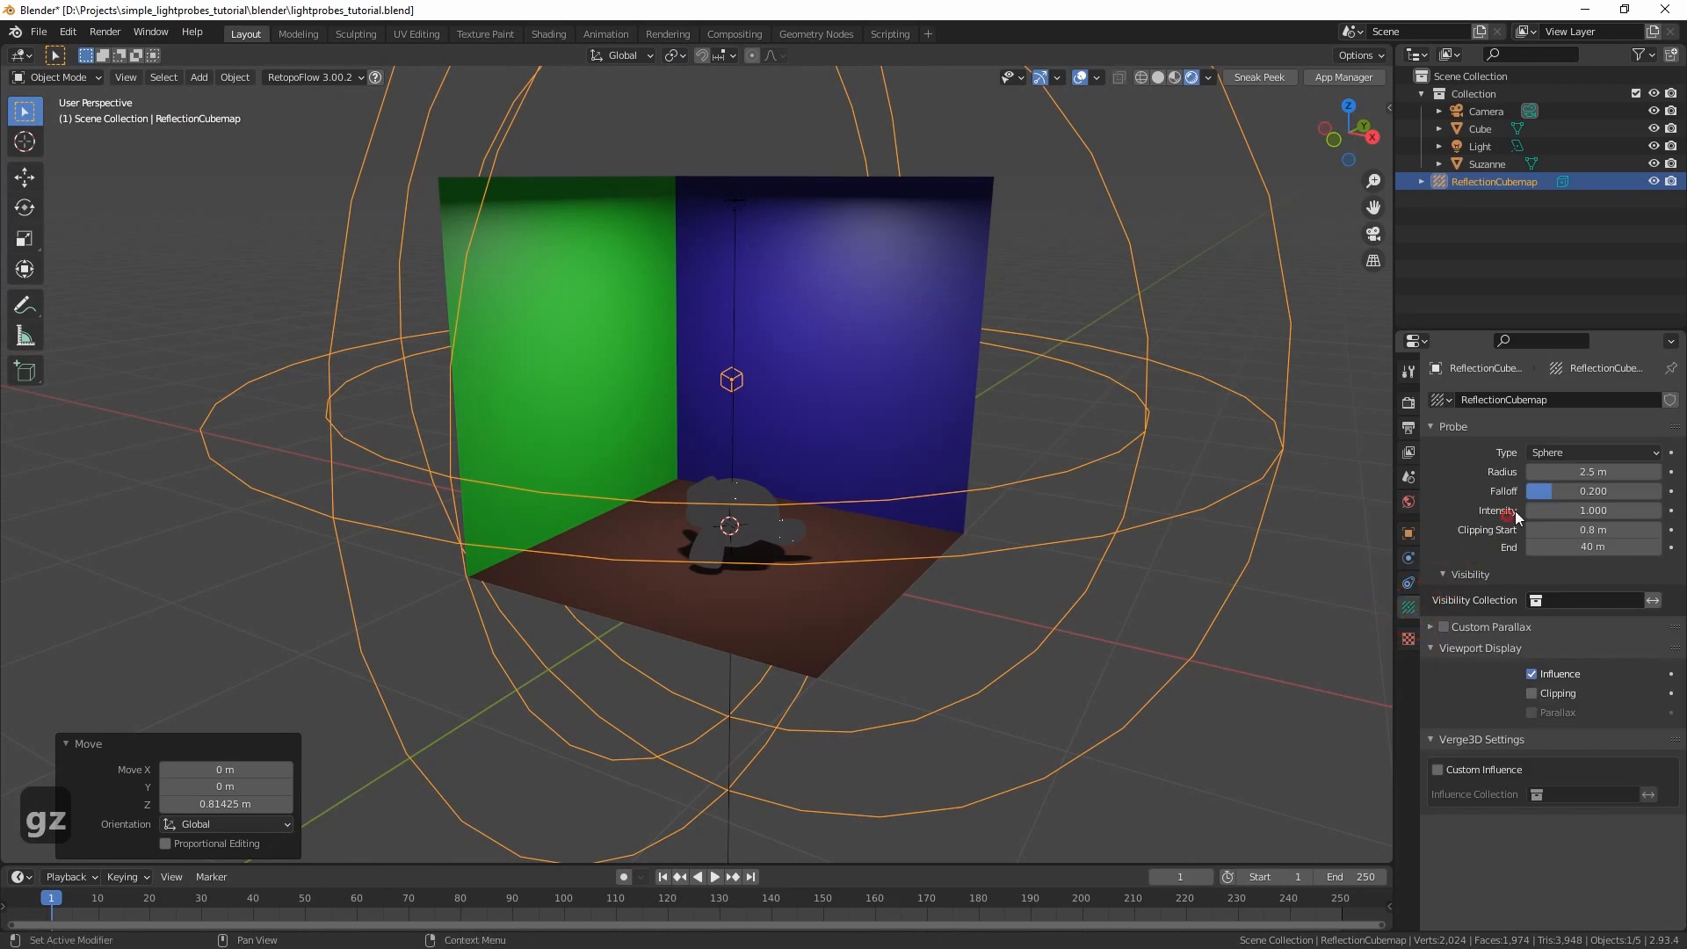
click(1595, 451)
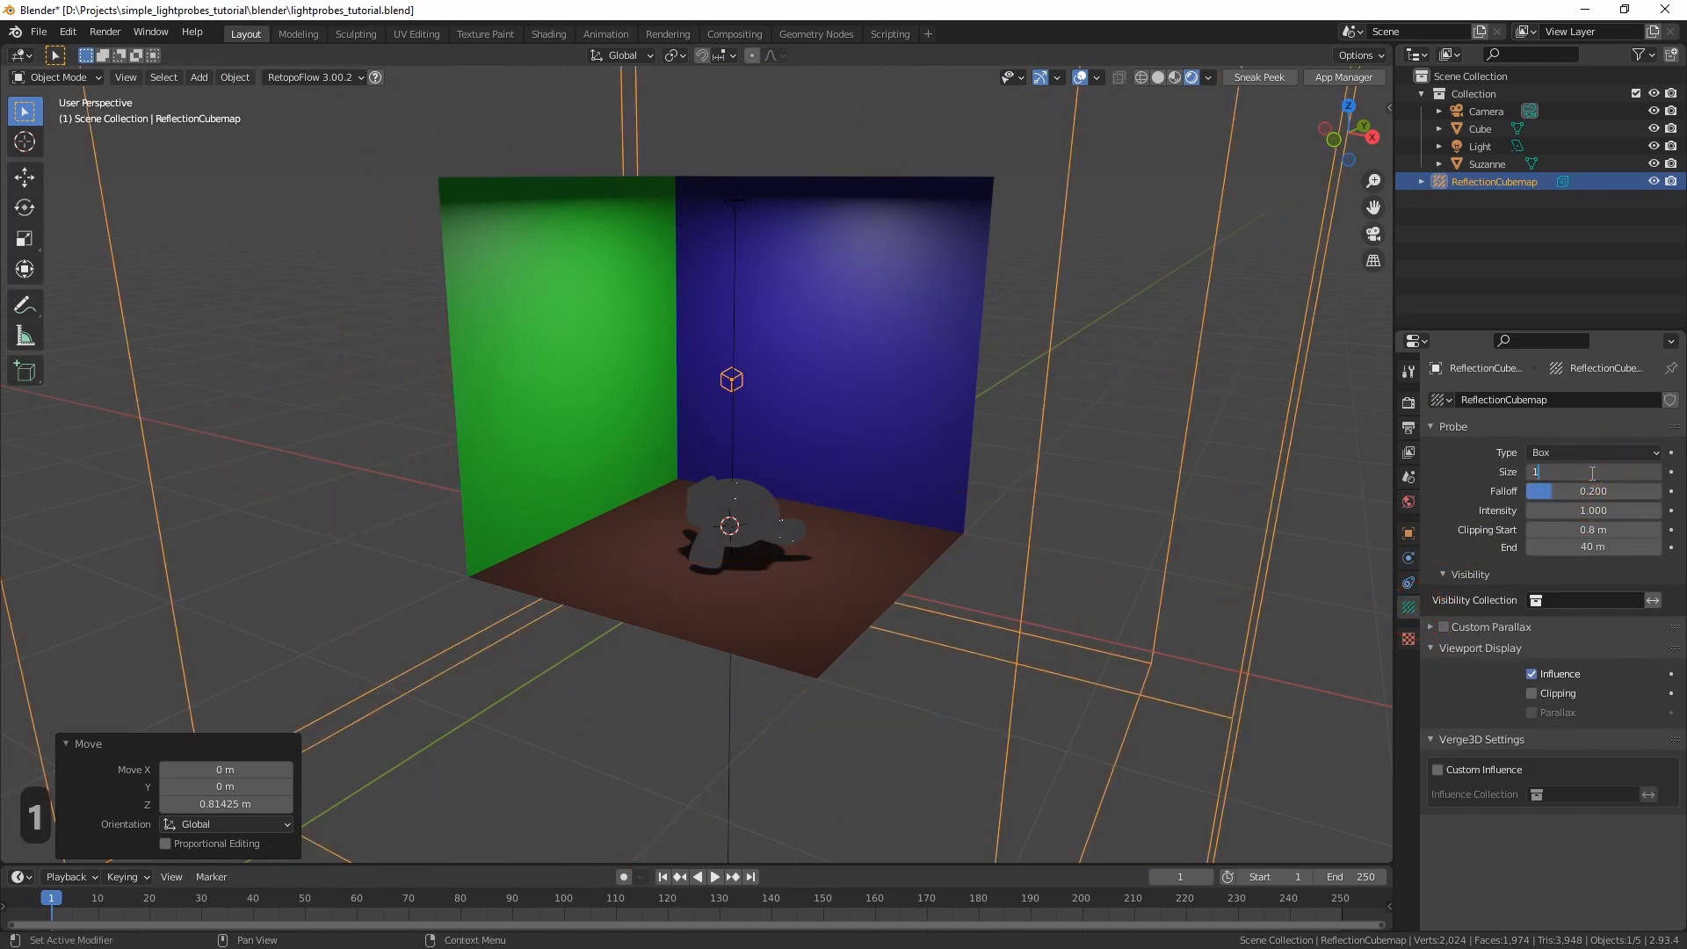
text(1.1 m)
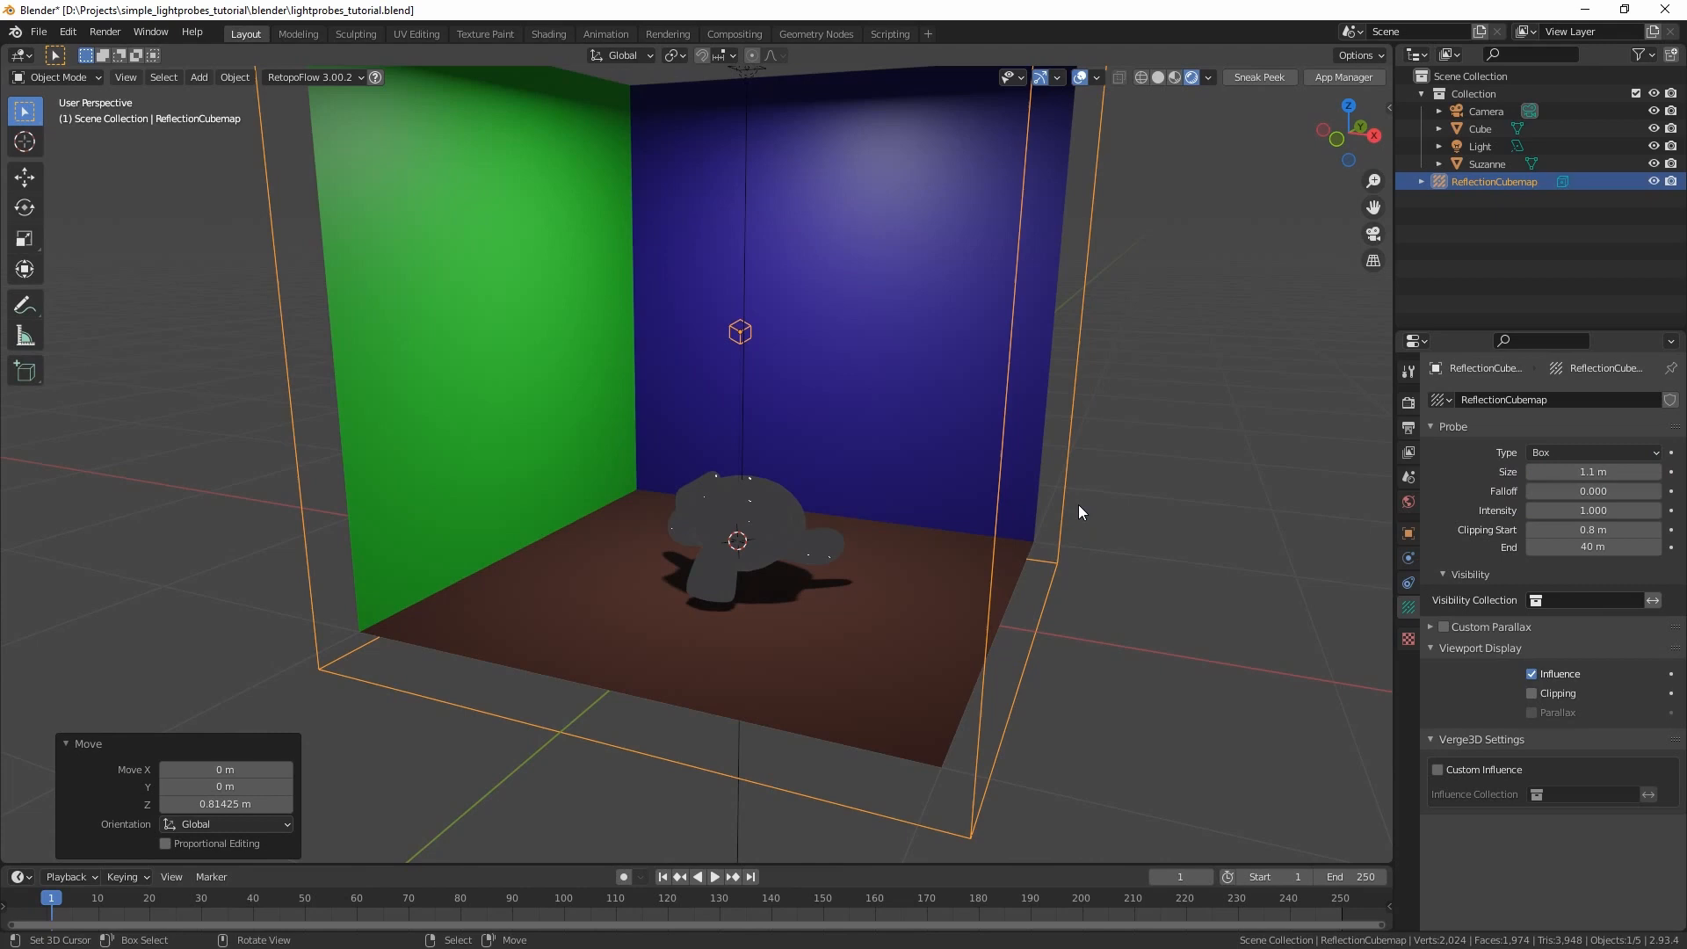
click(1532, 692)
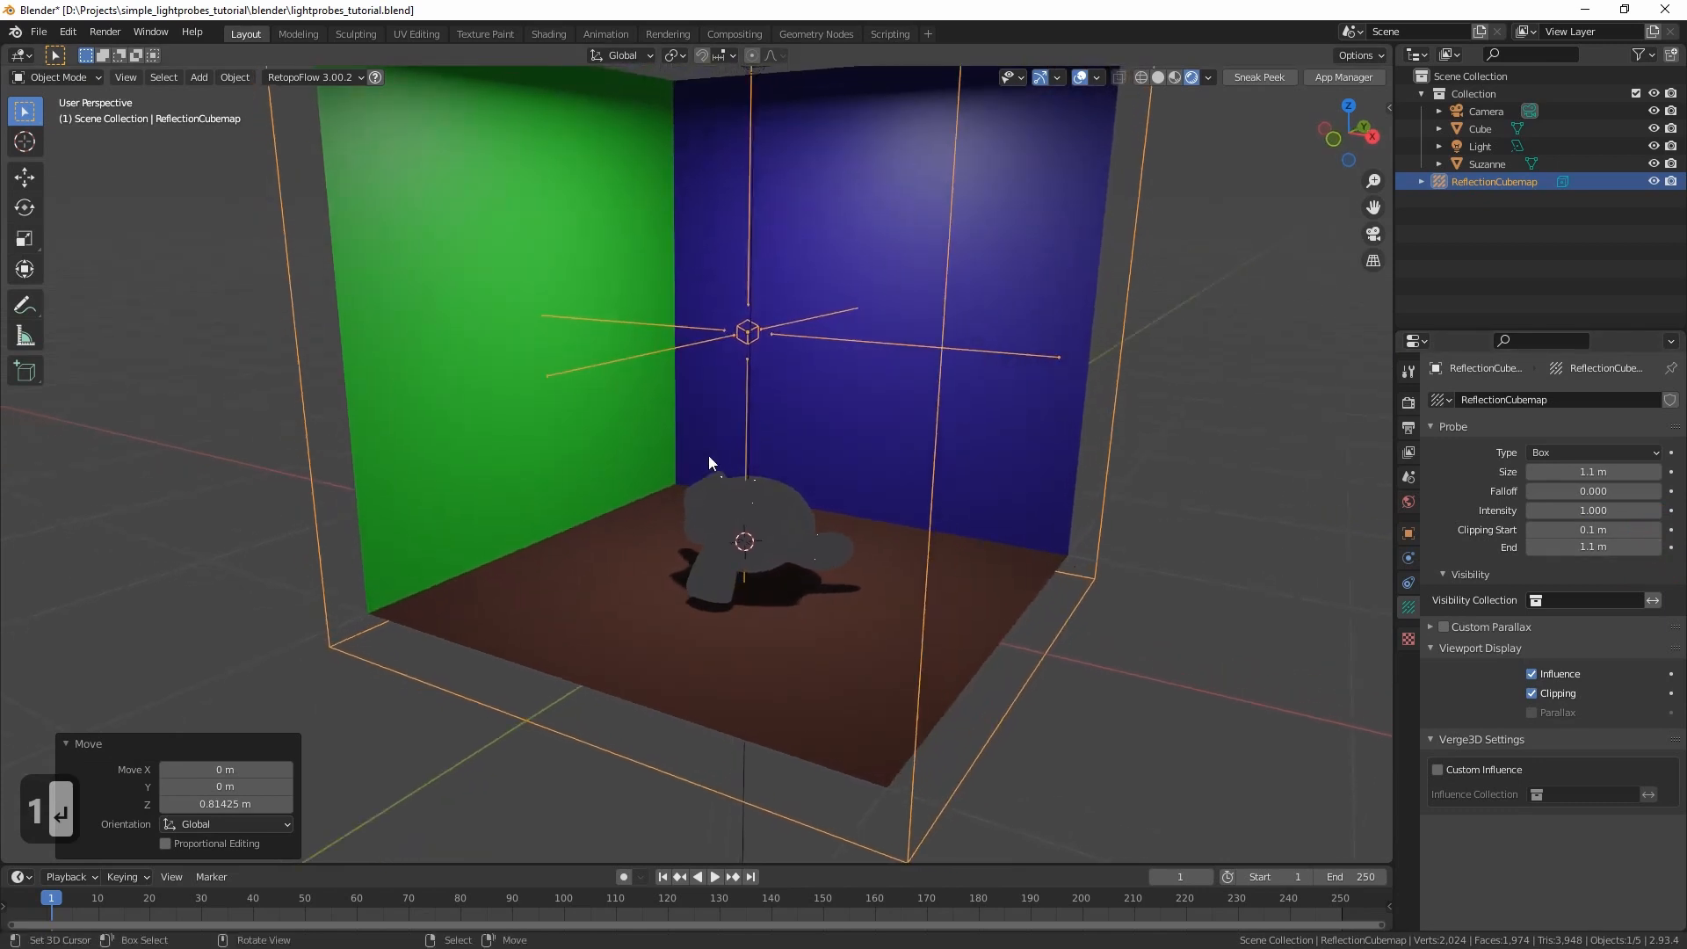
mouse_move(1358, 476)
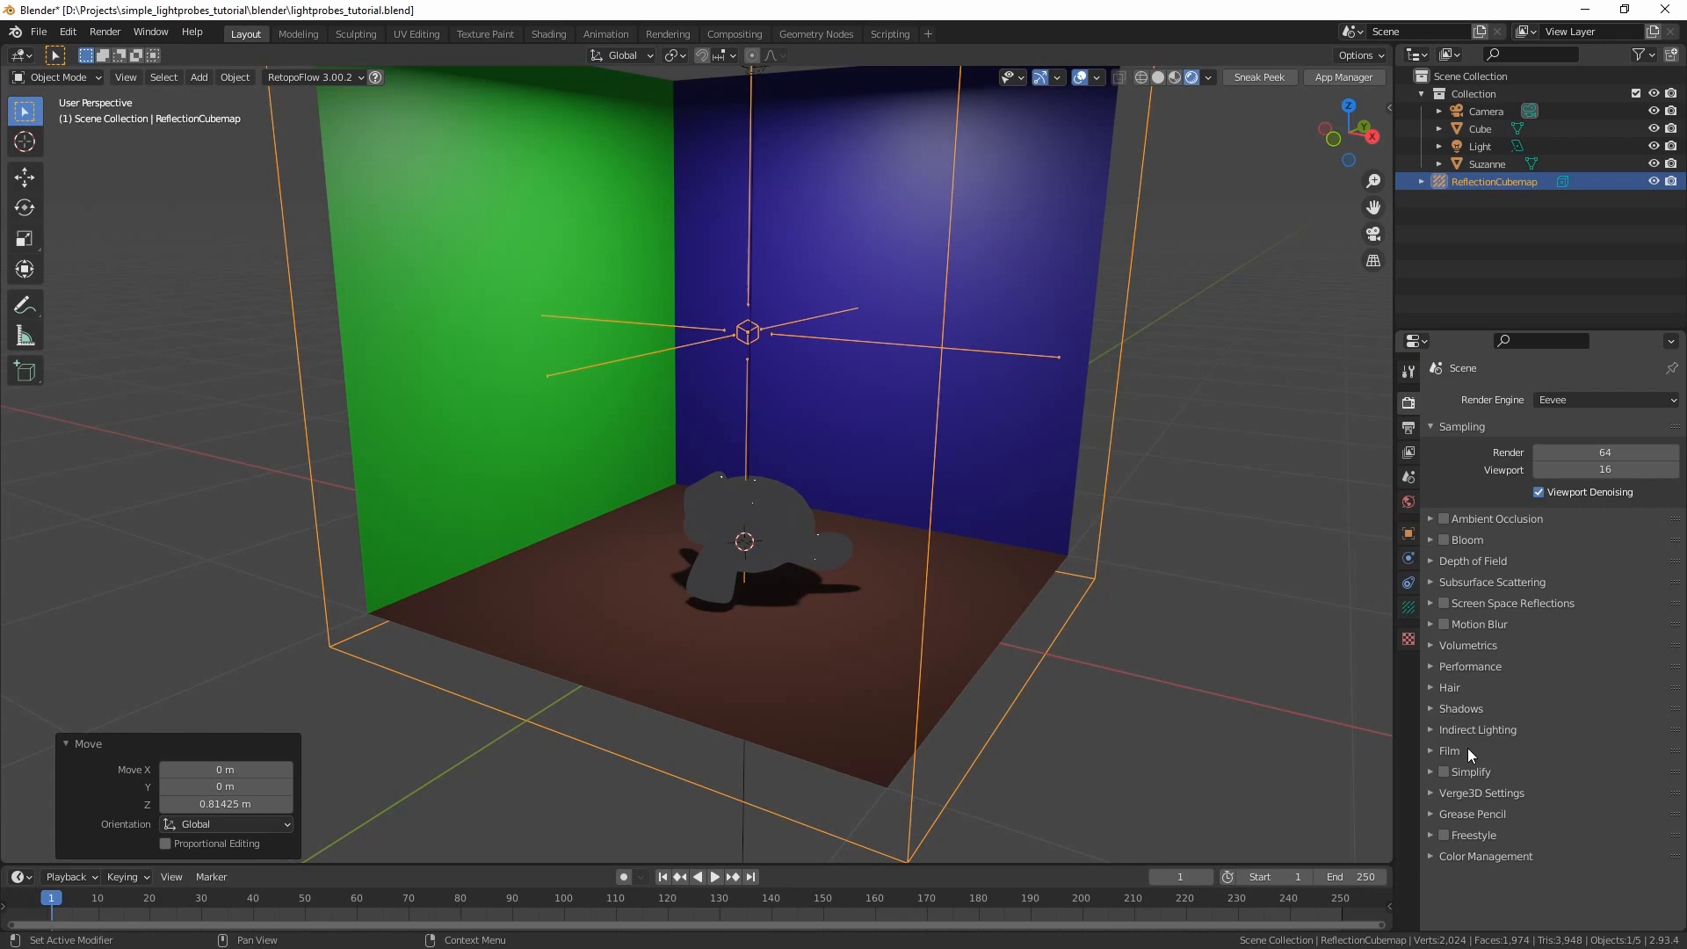
Bake Cubemap Only under Indirect Lighting and inspect the monkey reflecting the coloured walls
click(1430, 727)
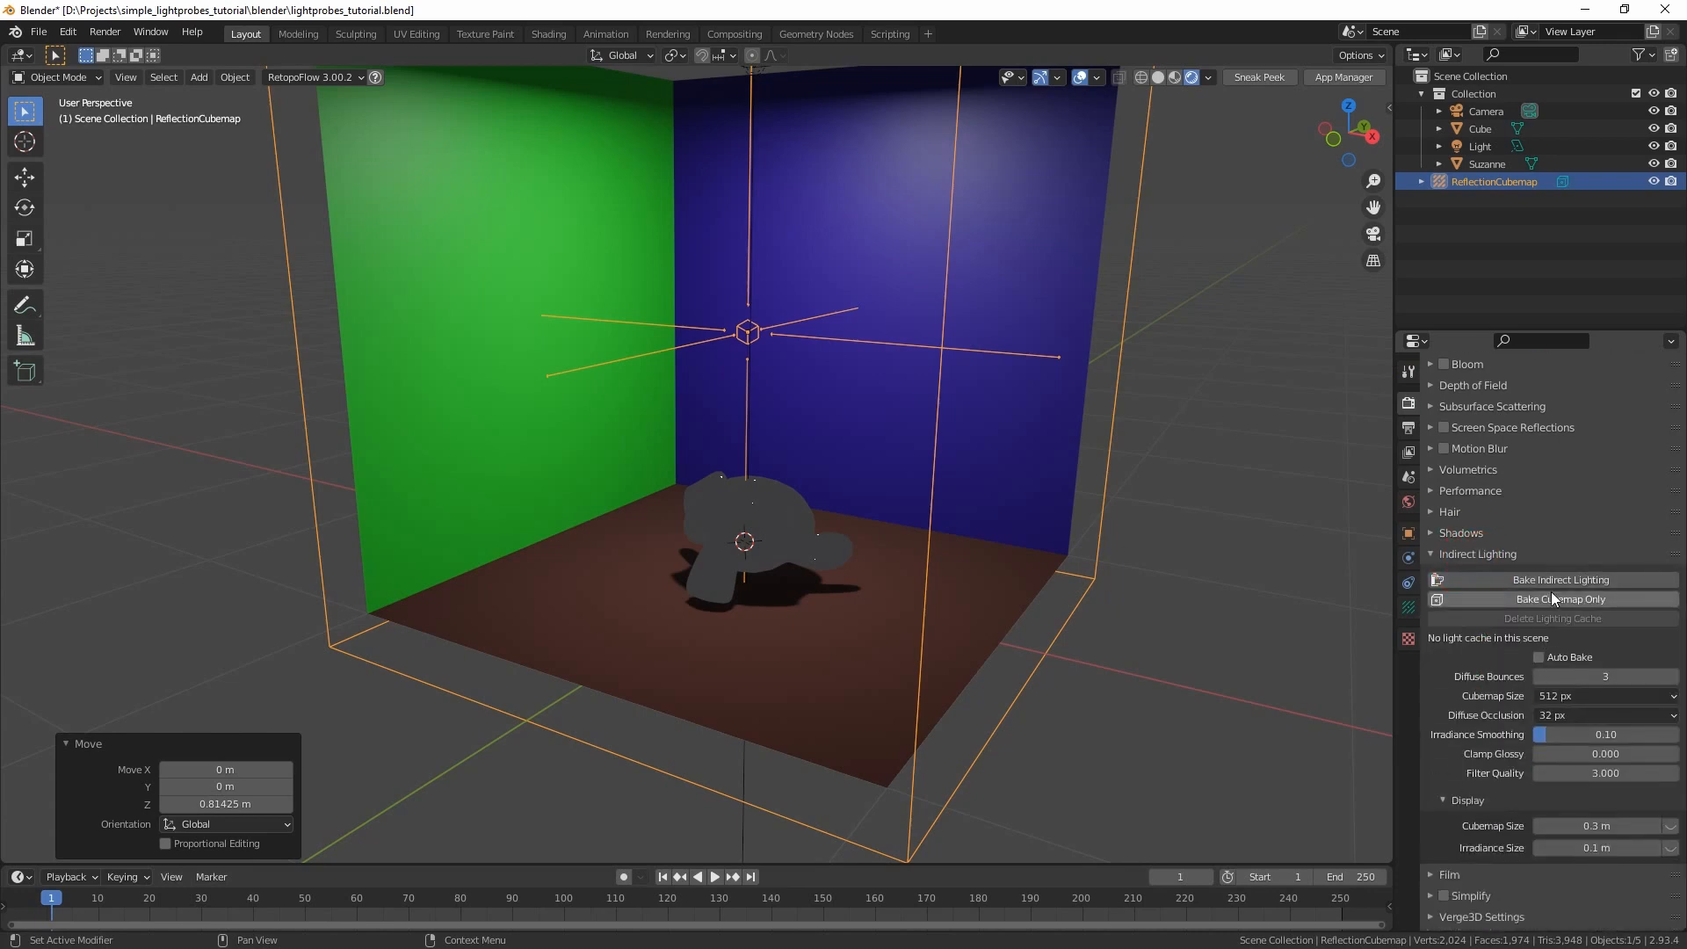
click(1558, 599)
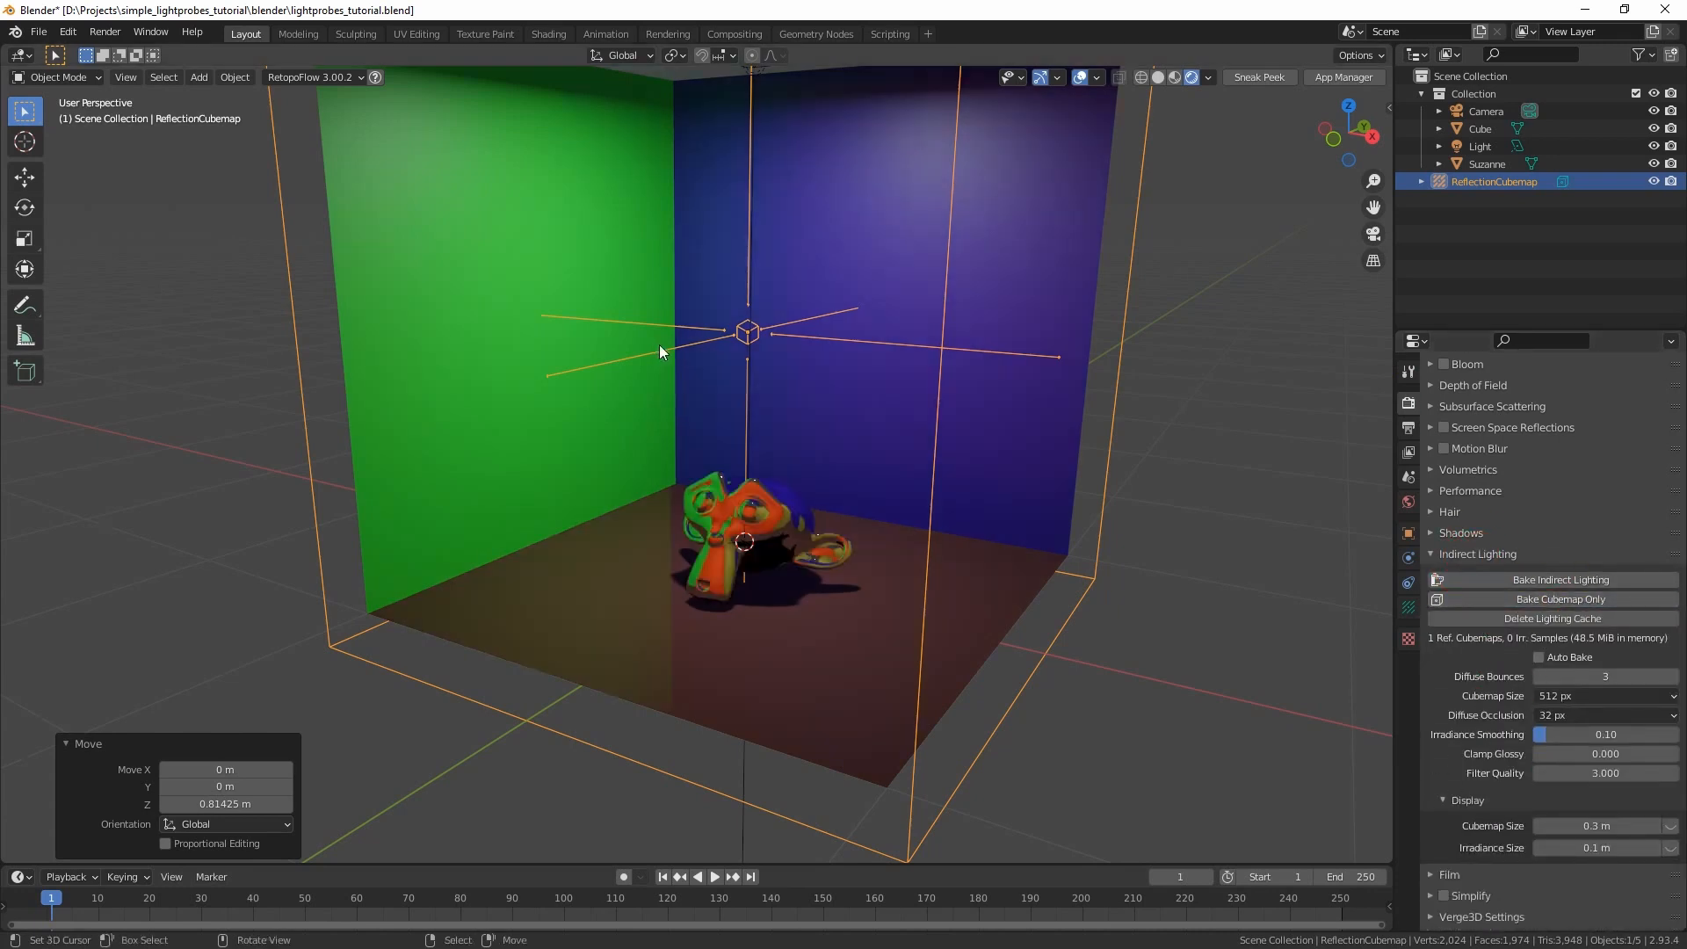
drag(662, 350, 943, 432)
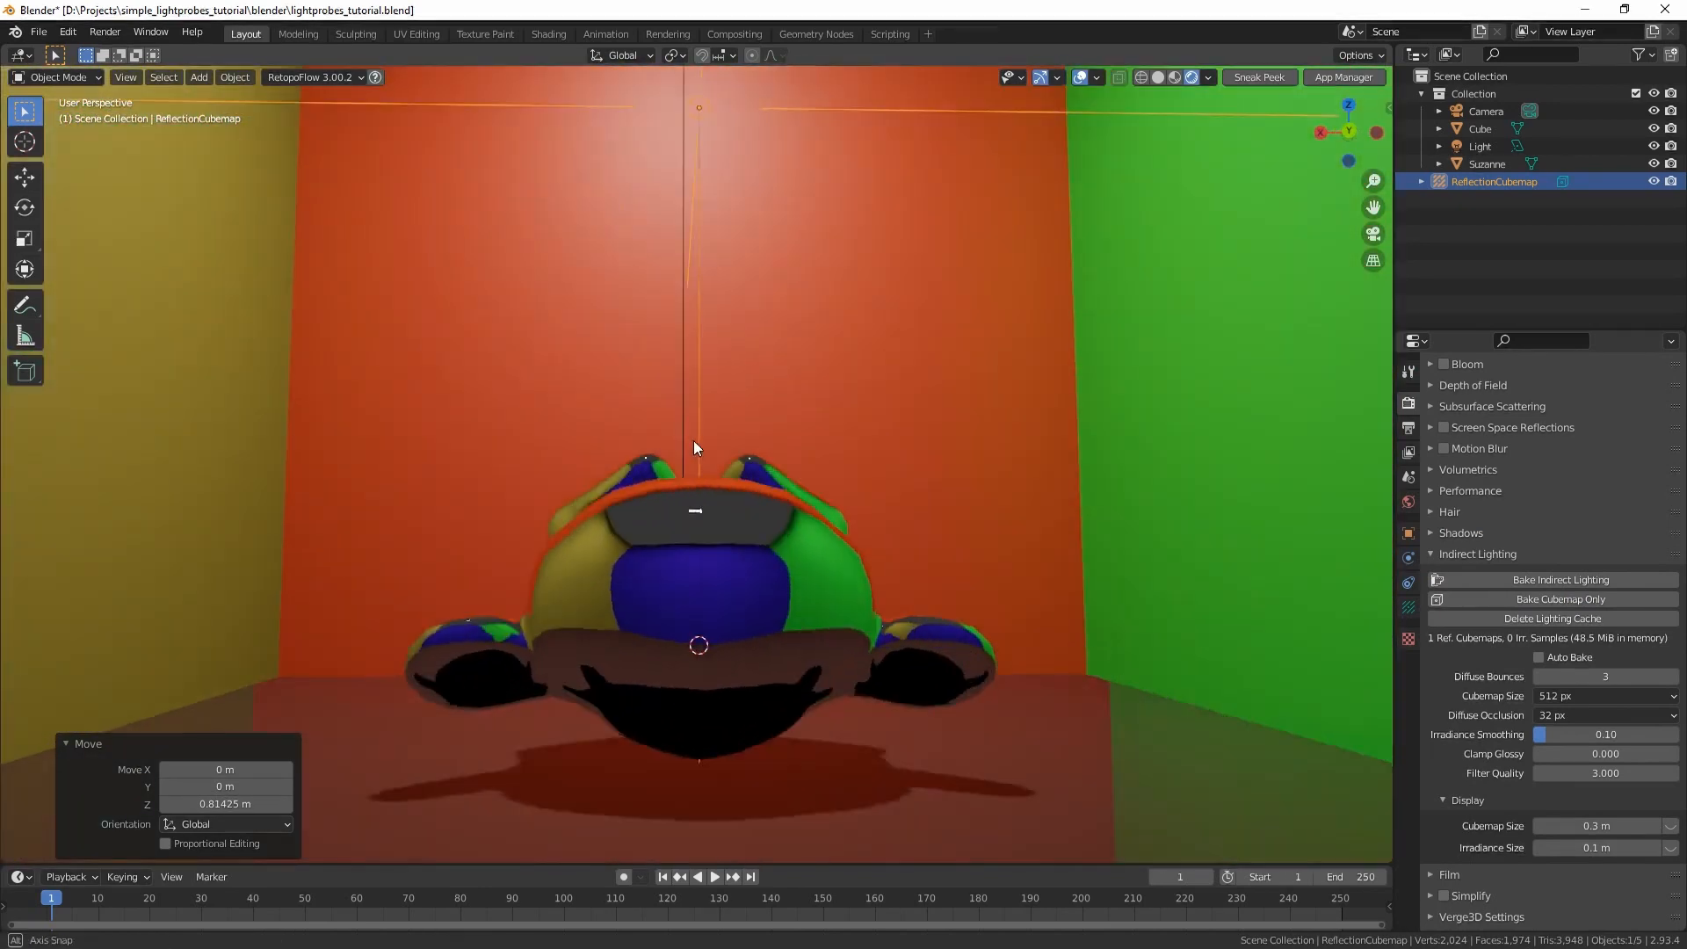
drag(694, 448, 812, 455)
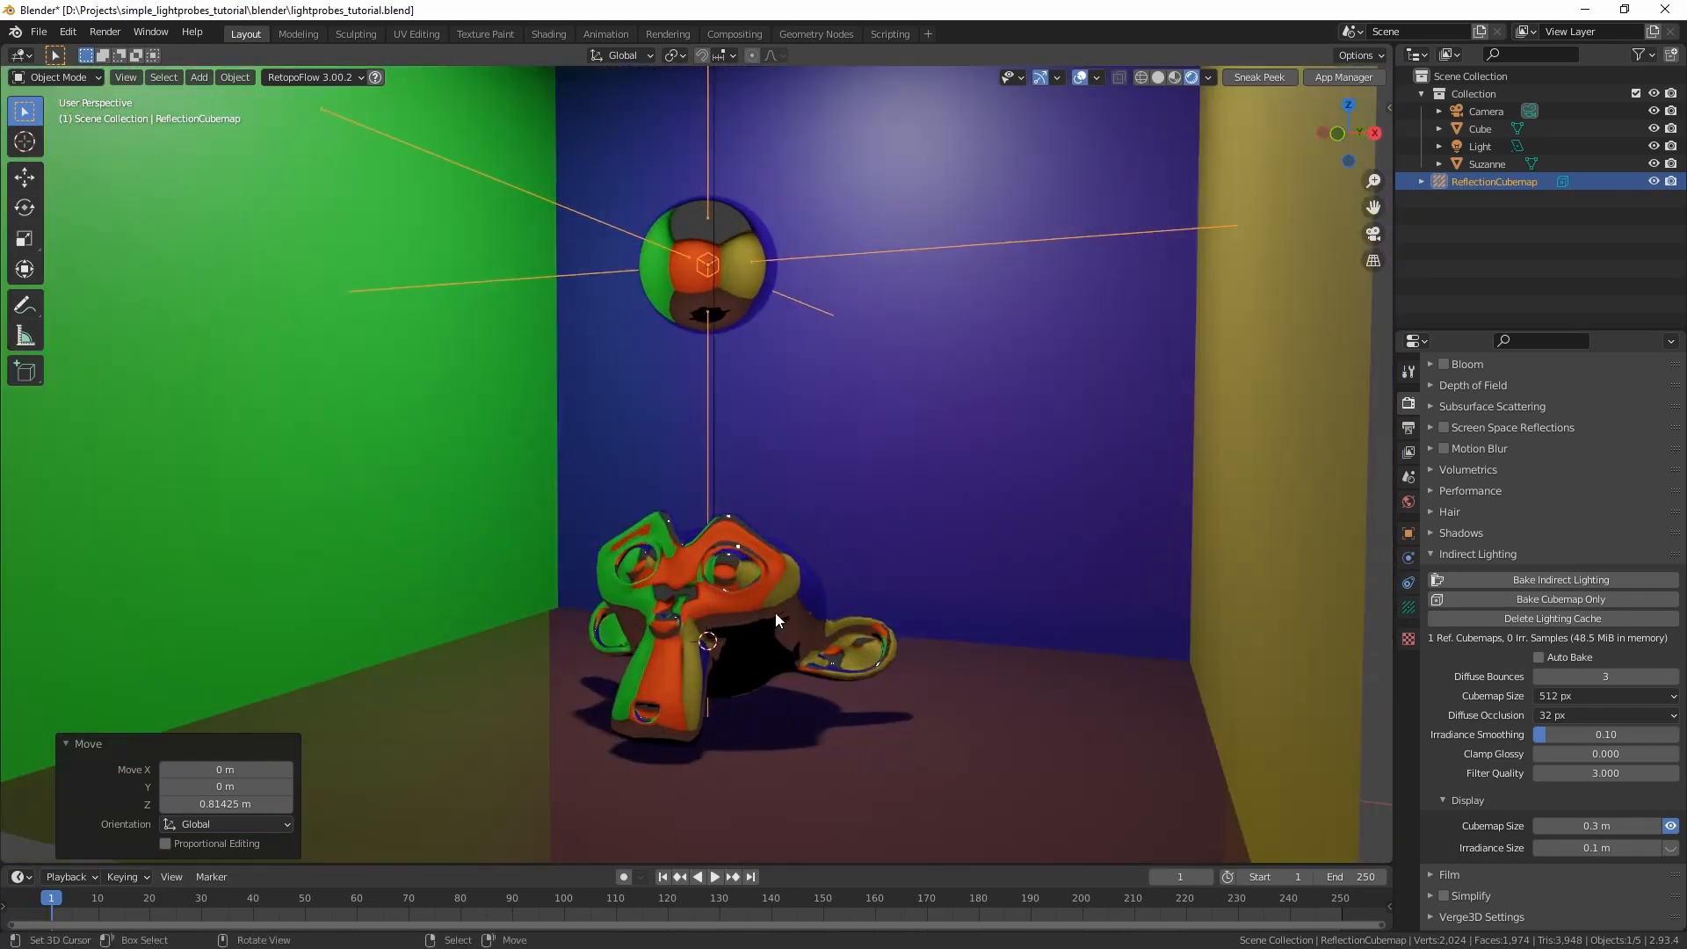
Move Suzanne into a new collection named 'monkey'
key(m)
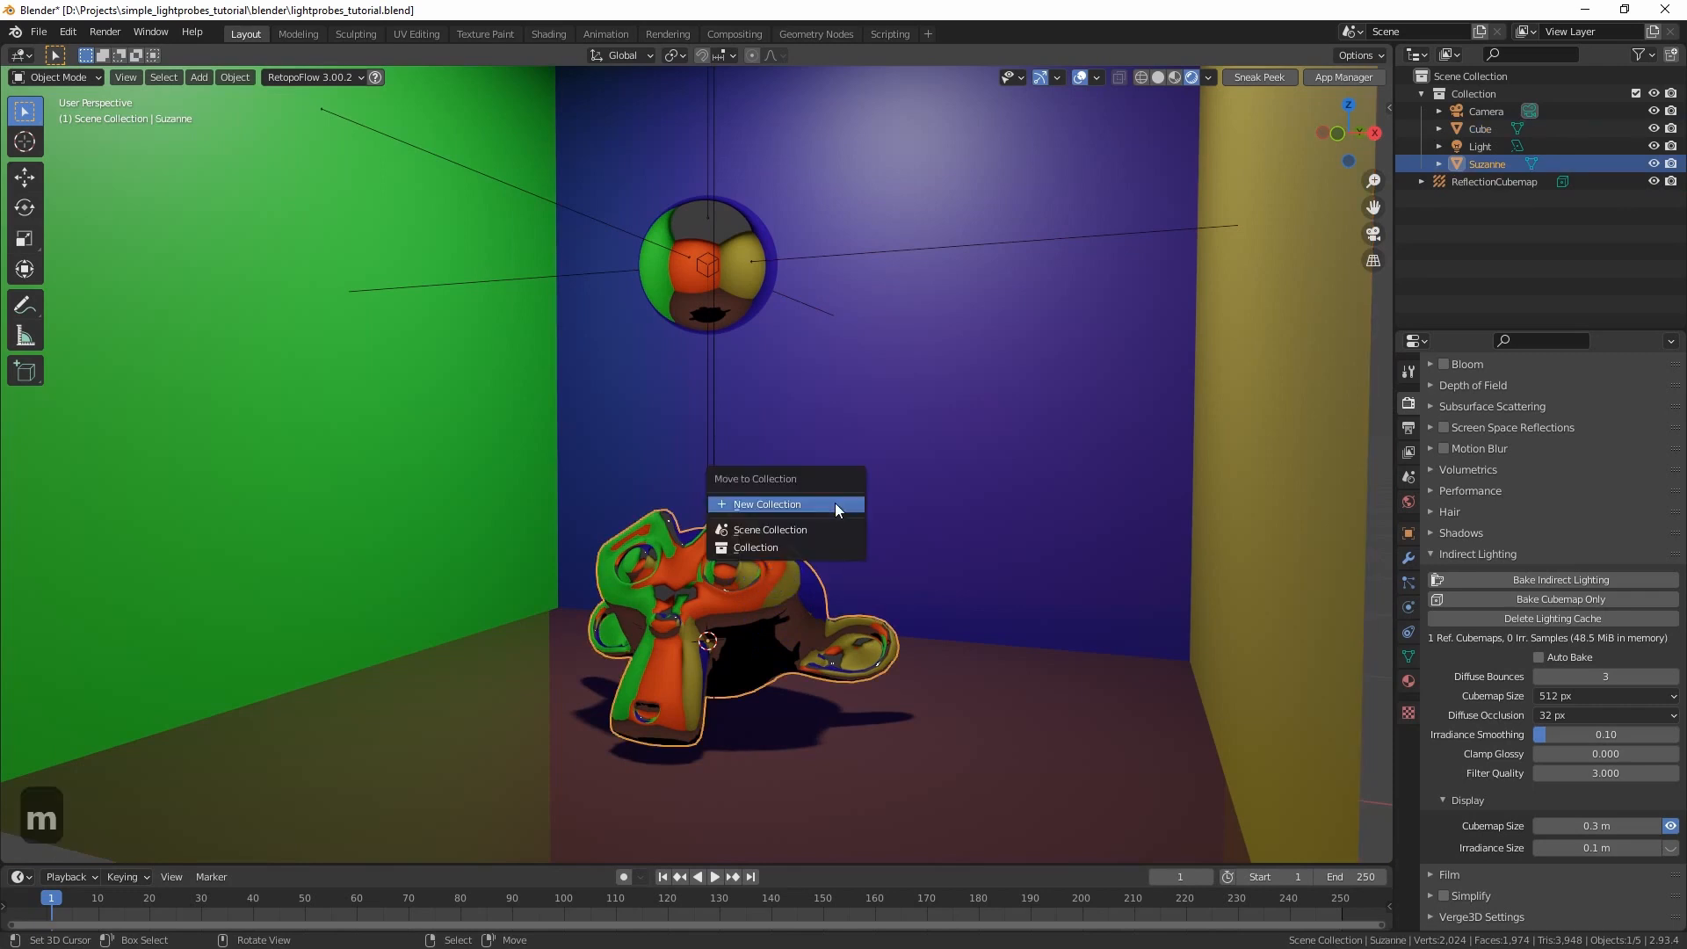
click(766, 504)
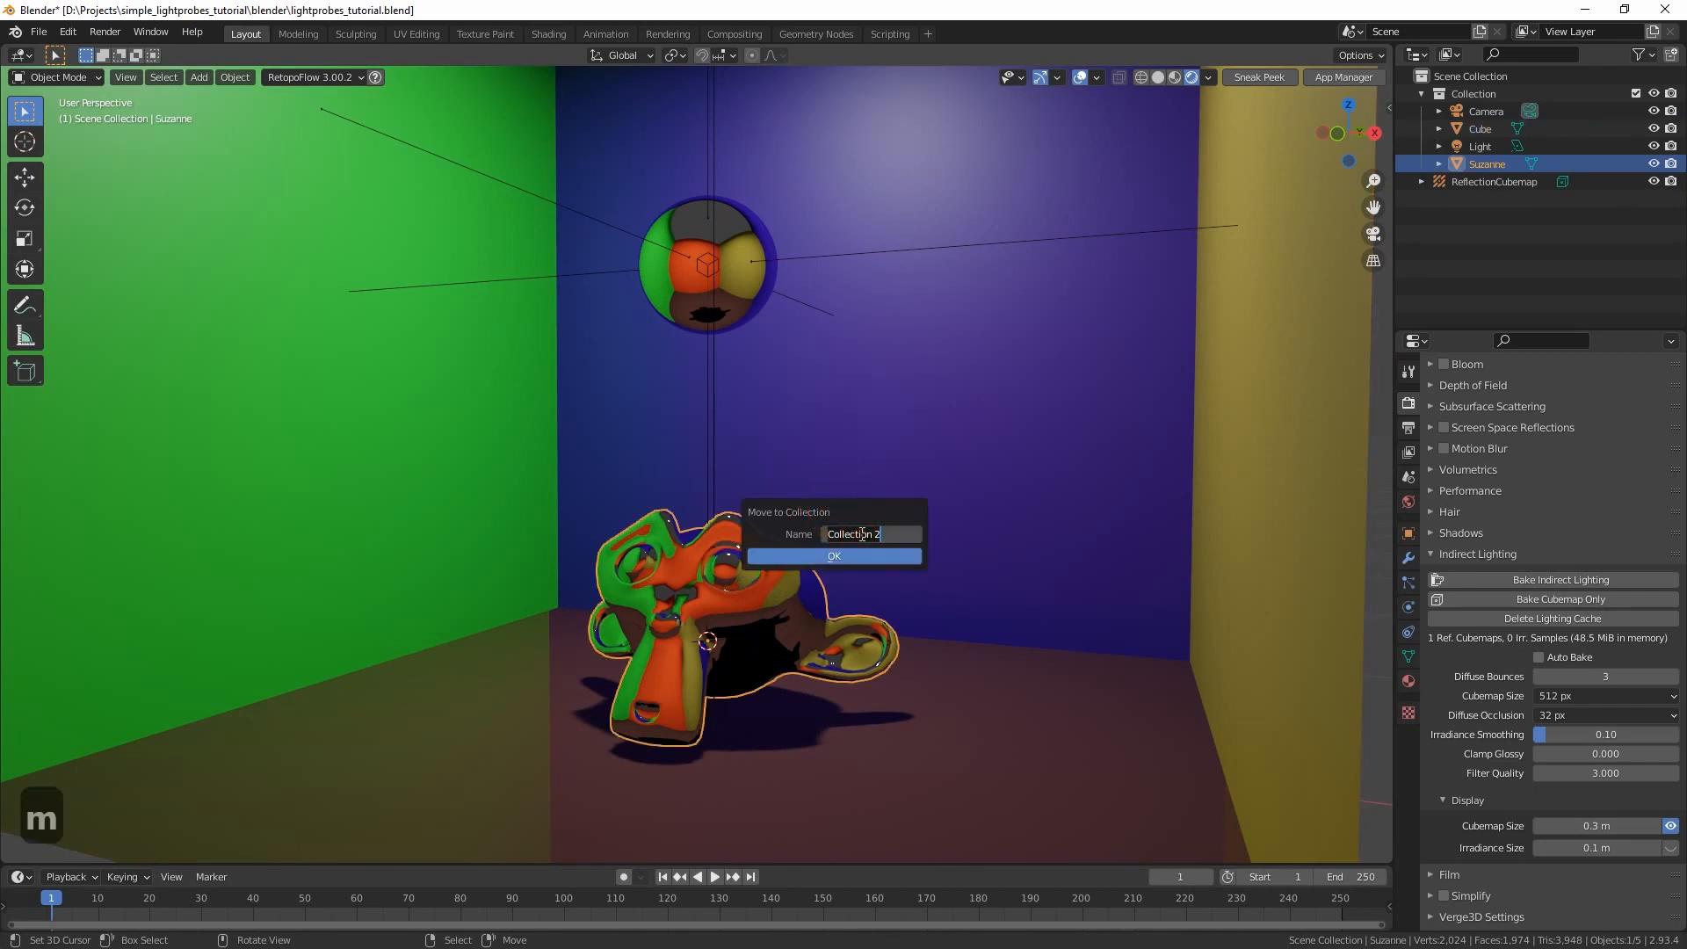
text(monkey)
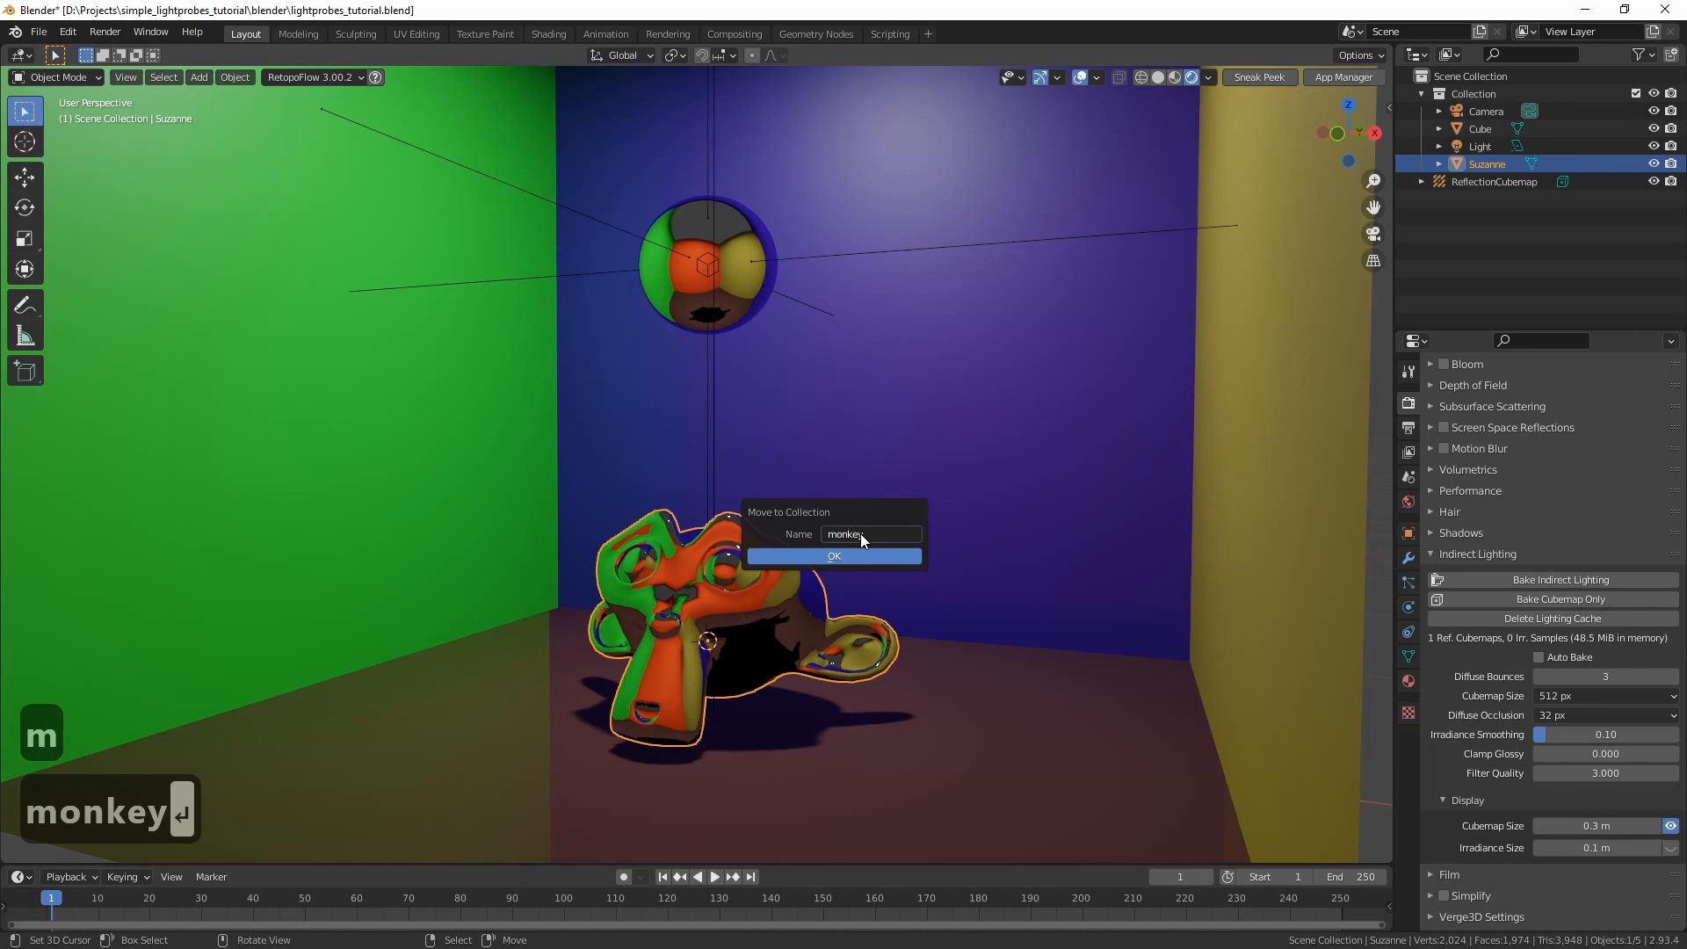
click(833, 555)
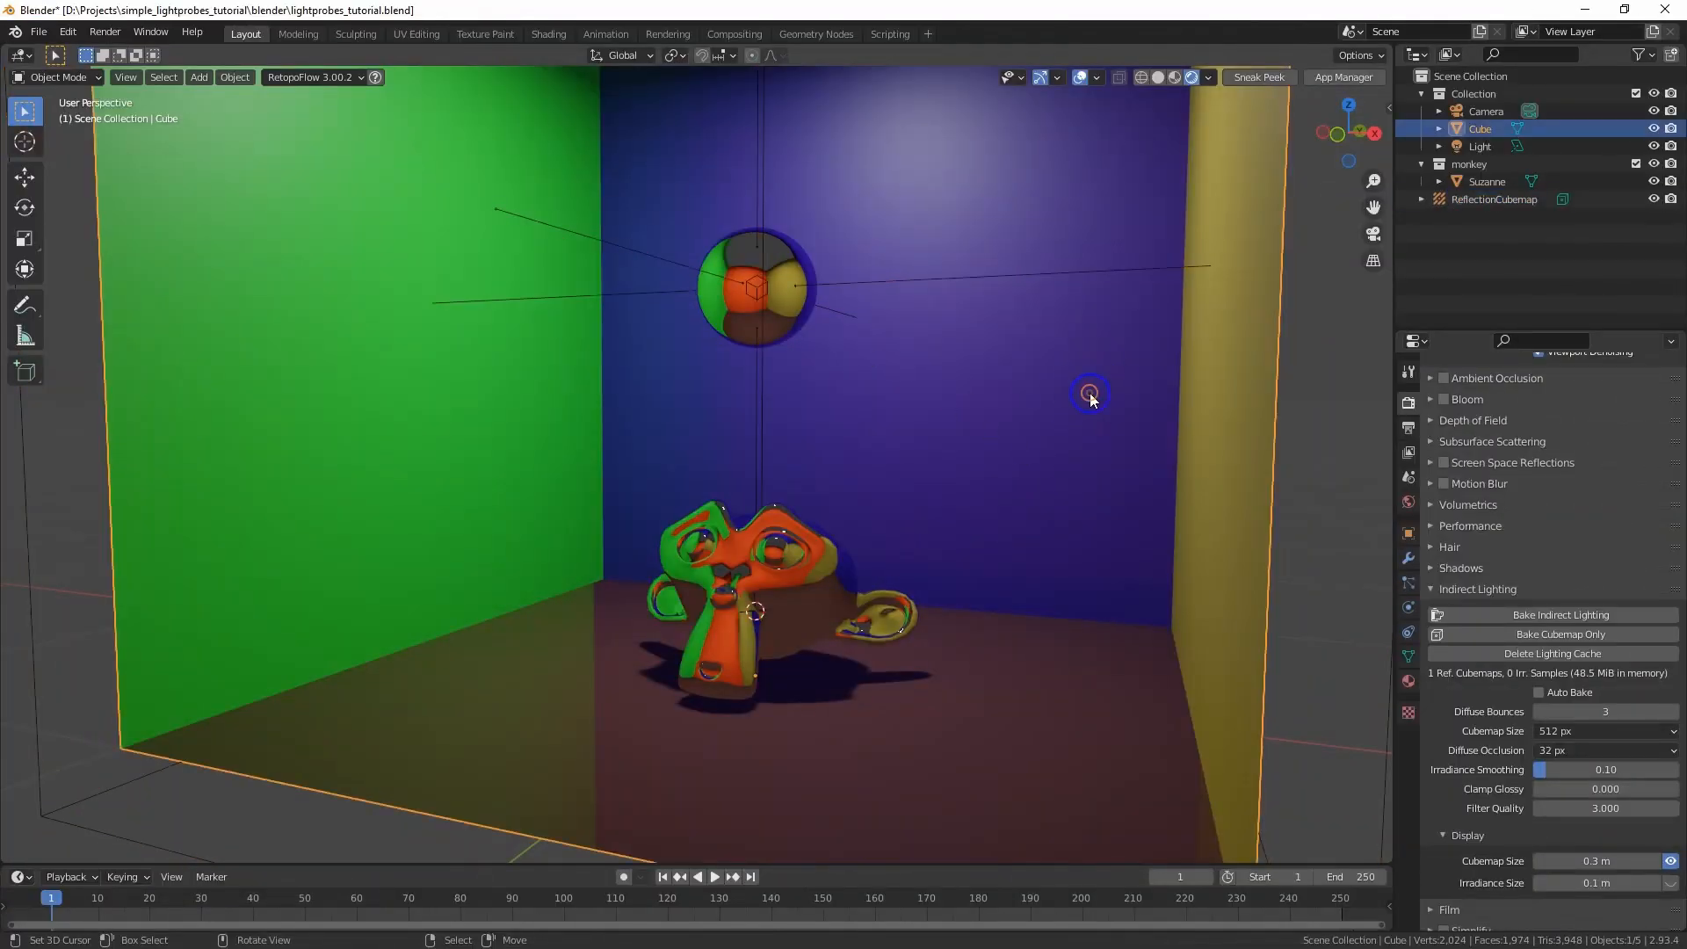
Move the room cube into a new collection named 'room'
key(m)
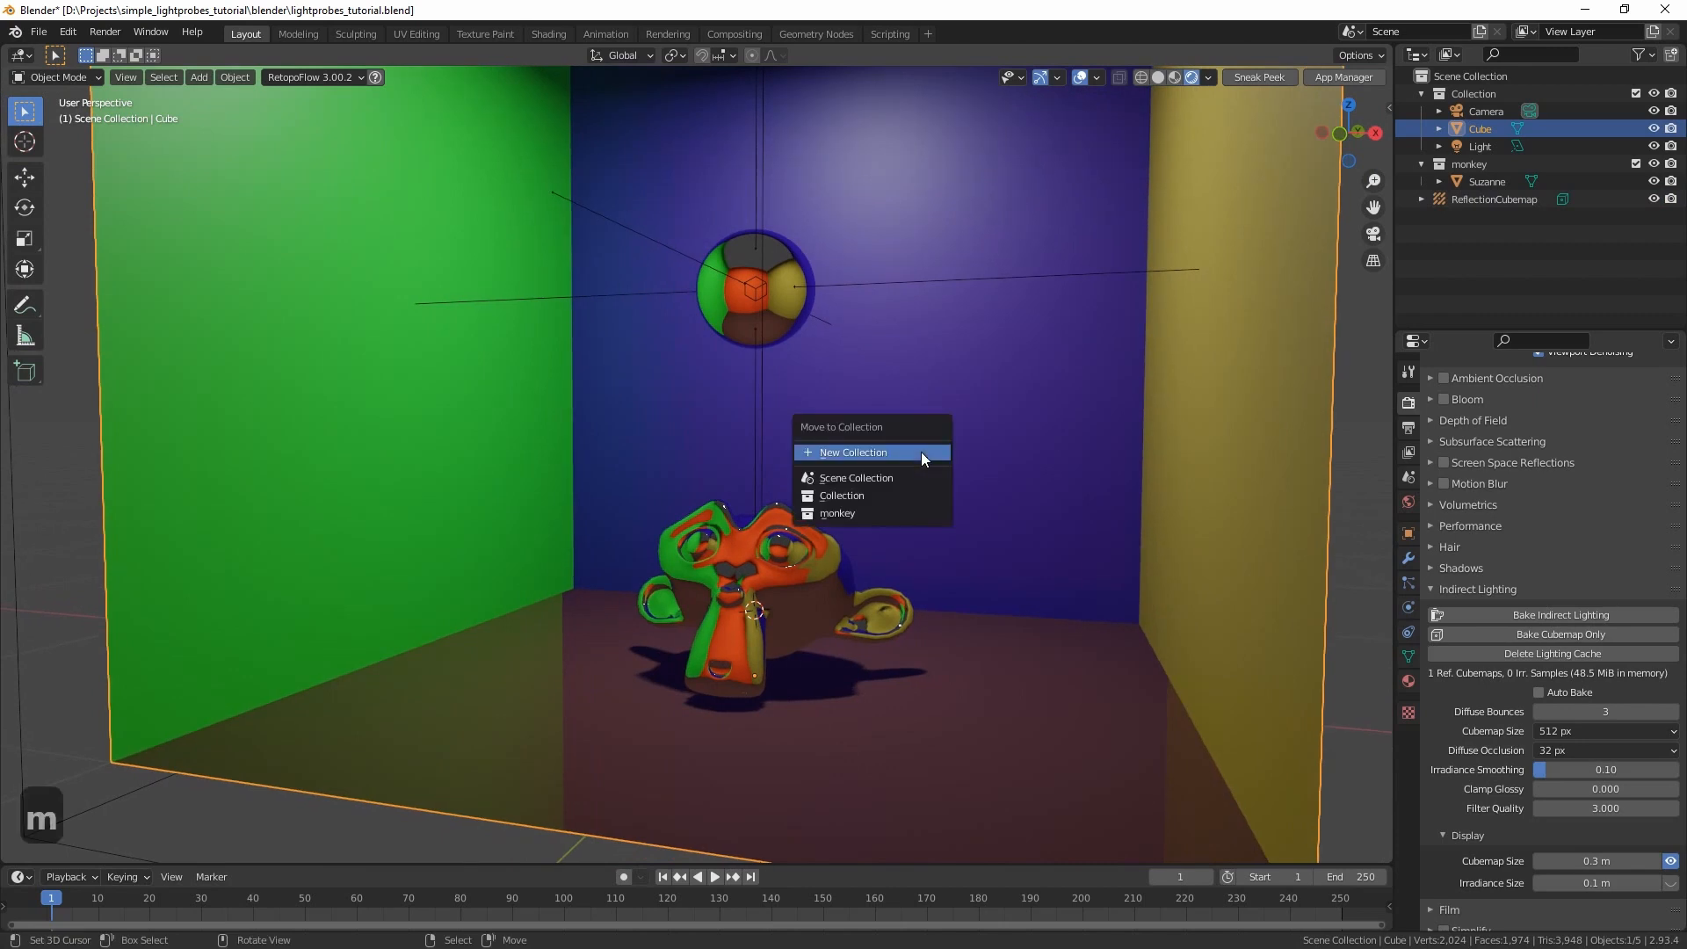
click(852, 452)
text(room)
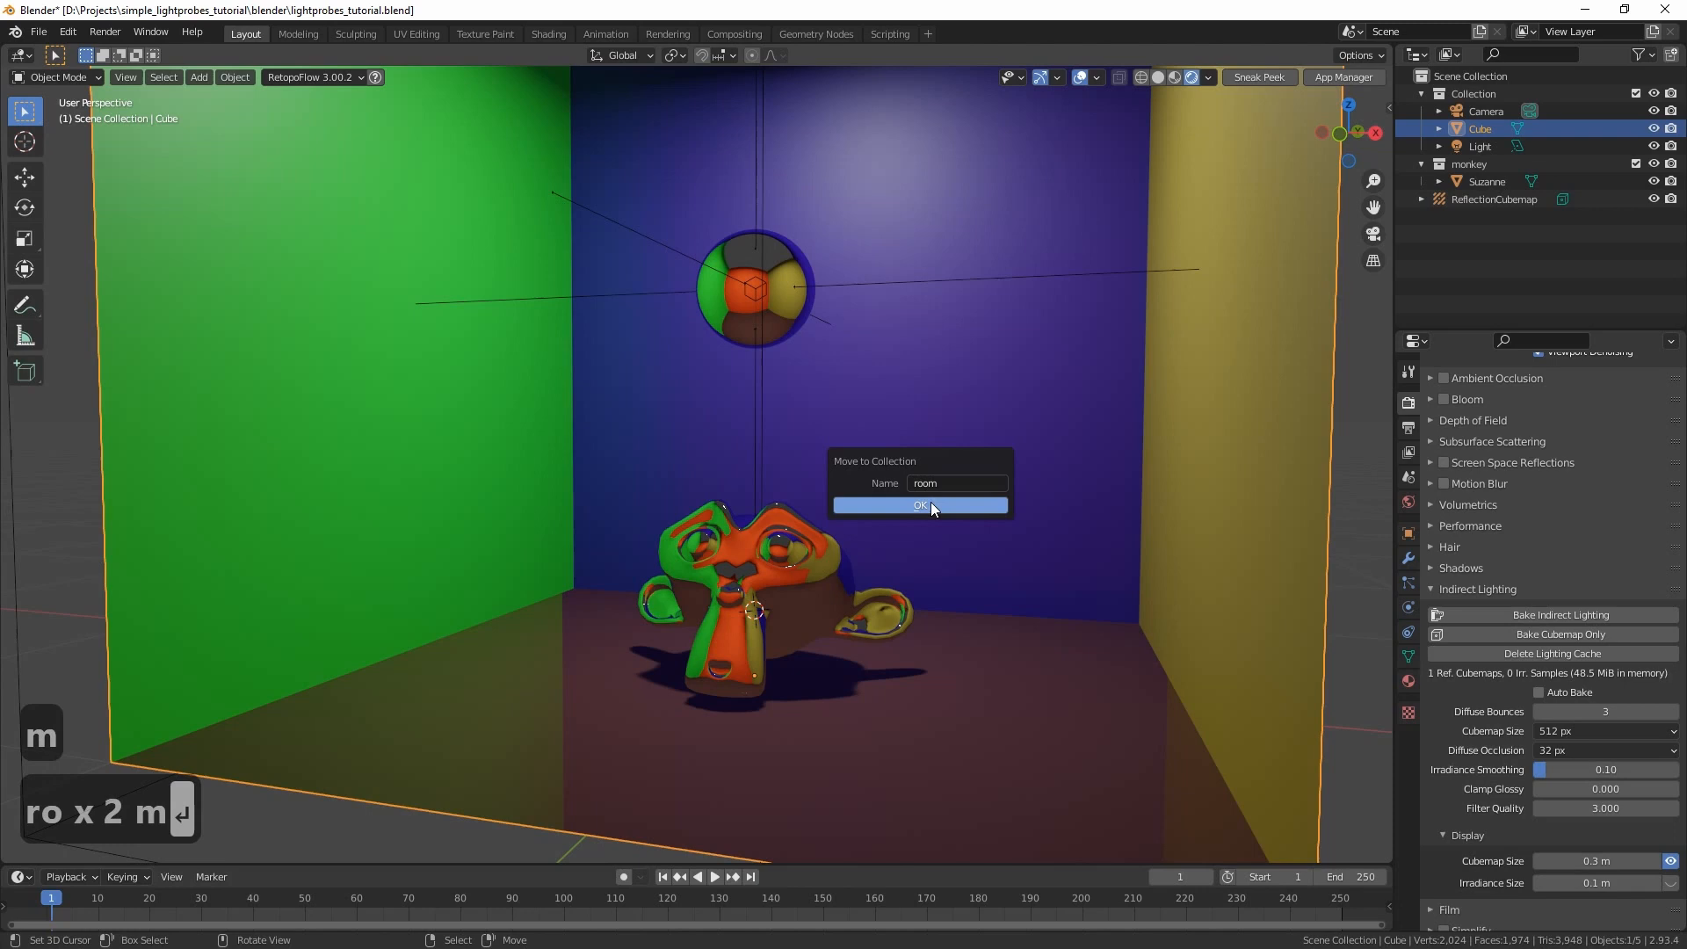
click(918, 506)
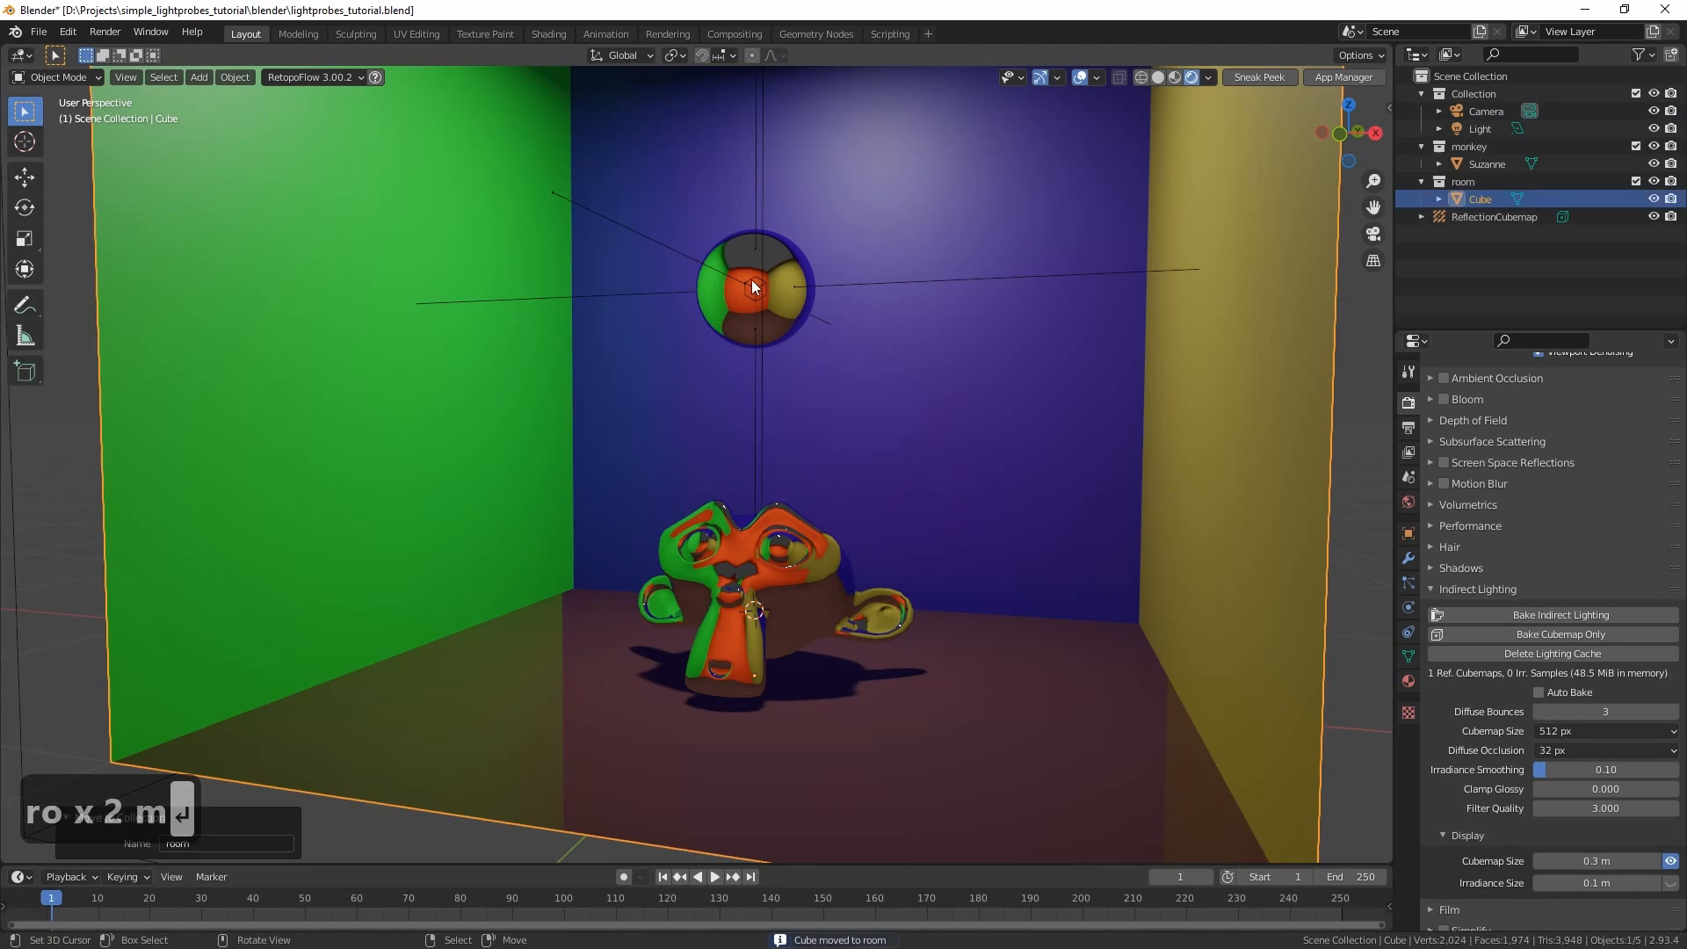
Enable Custom Influence on the ReflectionCubemap so it affects the room collection
click(1493, 216)
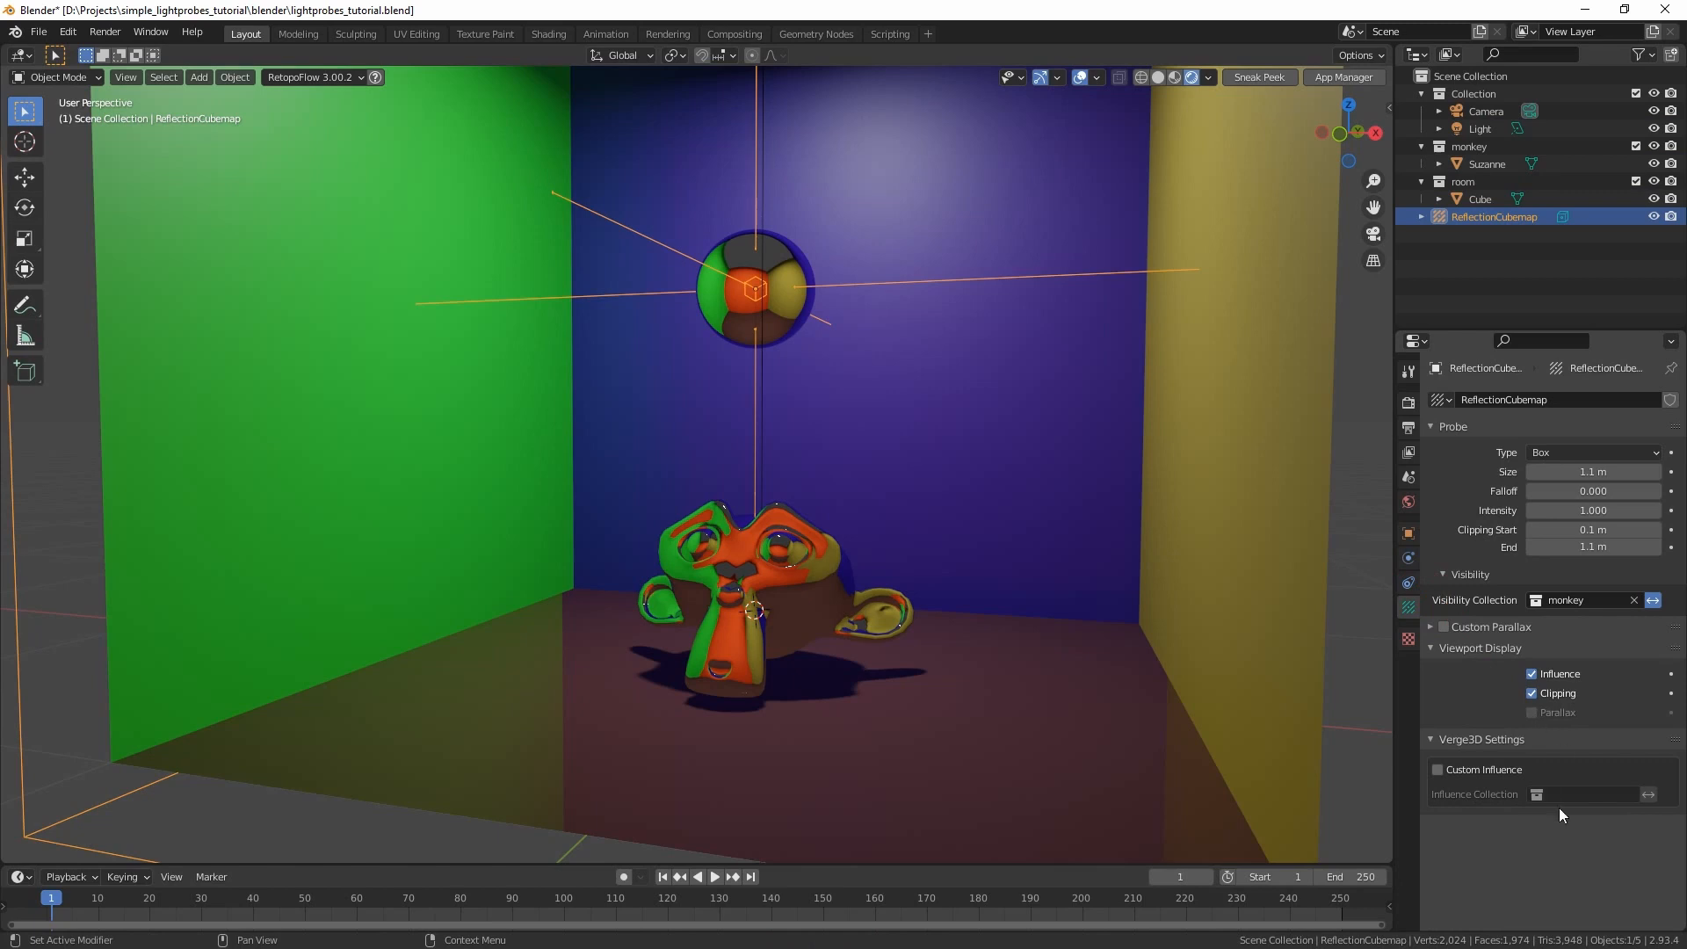
click(1541, 794)
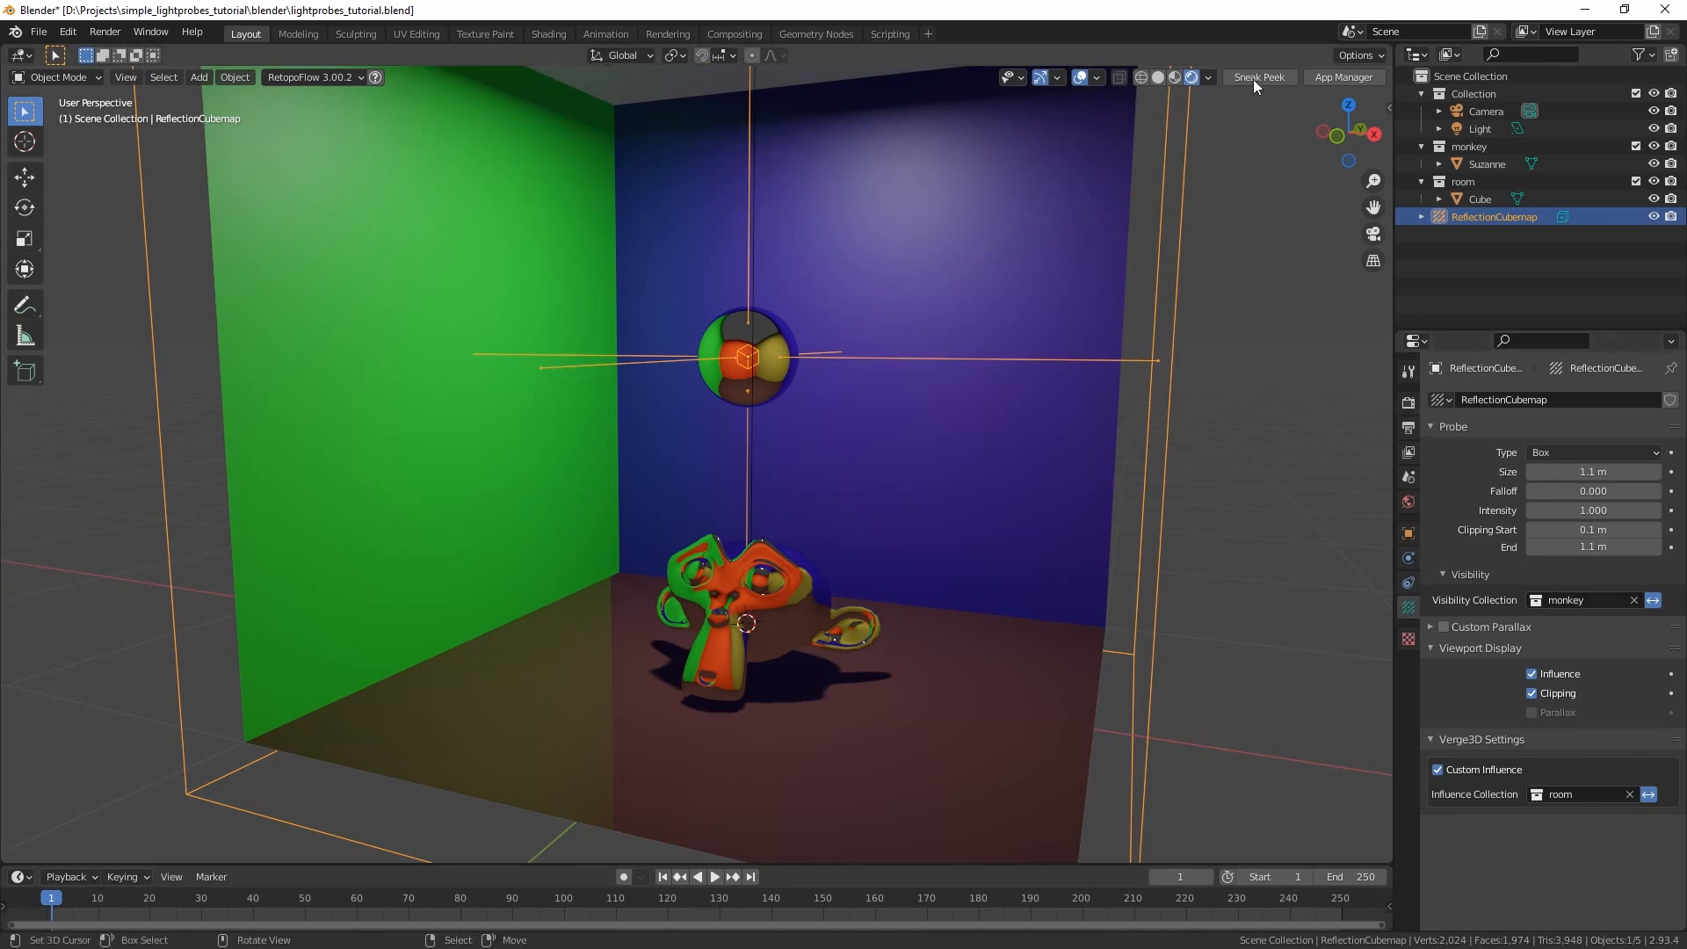
Run Sneak Peek and orbit the browser preview to check the monkey reflects the coloured walls
click(1258, 75)
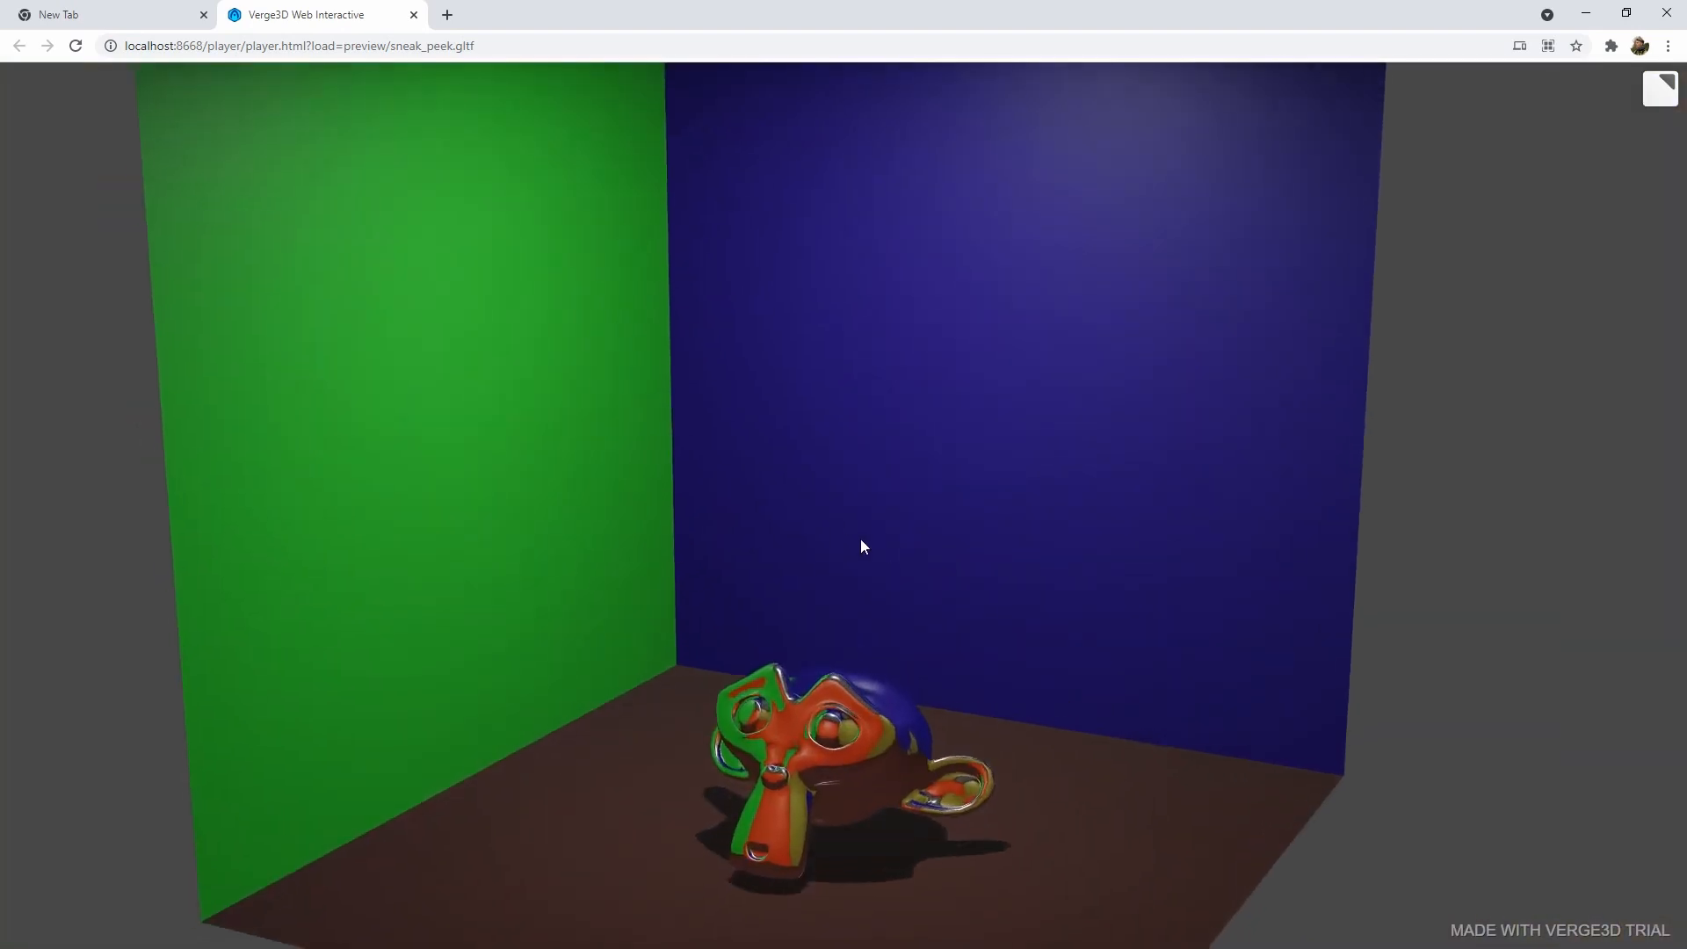
drag(861, 546, 697, 474)
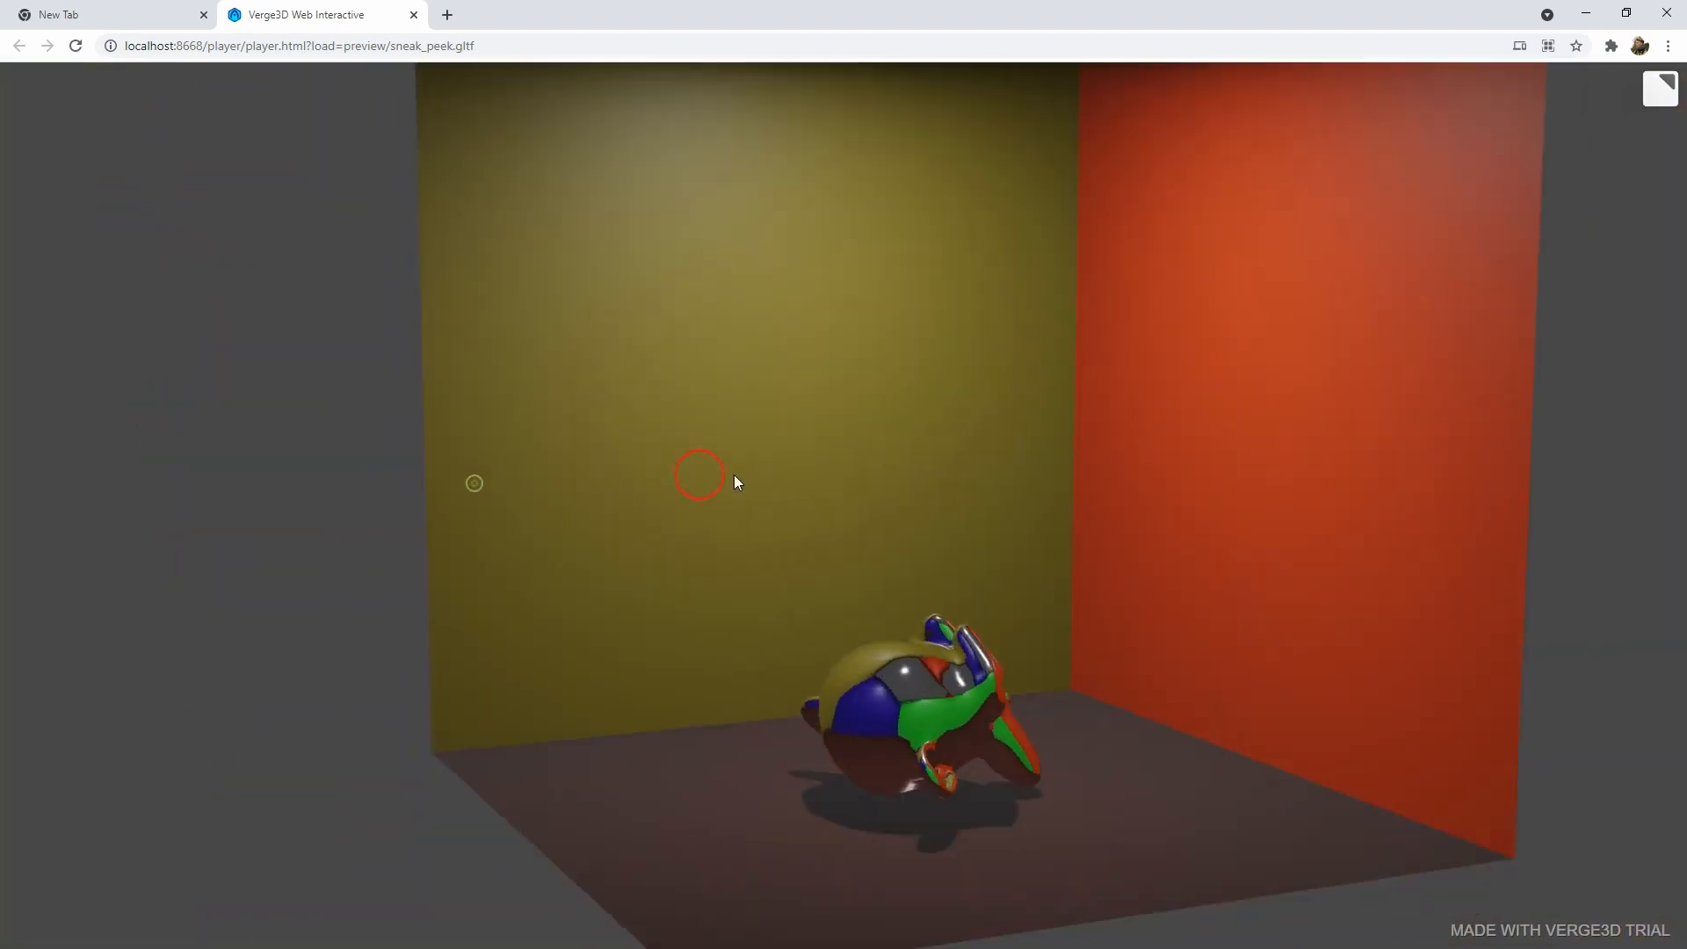
drag(736, 481, 639, 506)
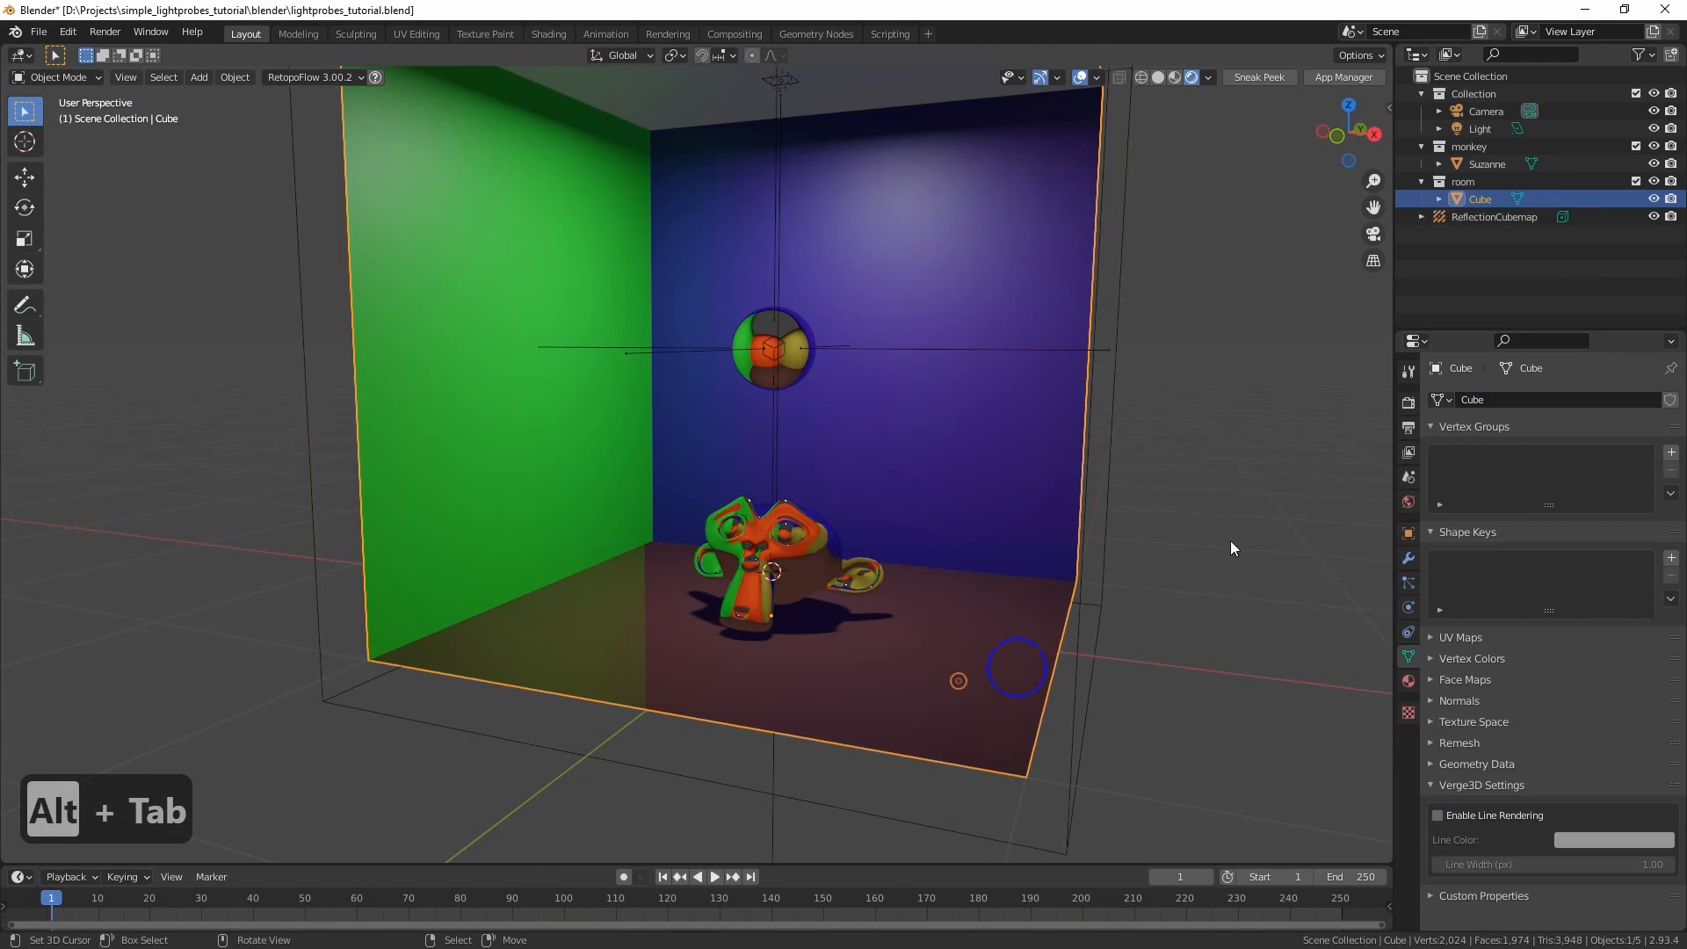
Separate the bottom face into its own 'floor' object, set origin to geometry and remove leftover wall materials
key(Tab)
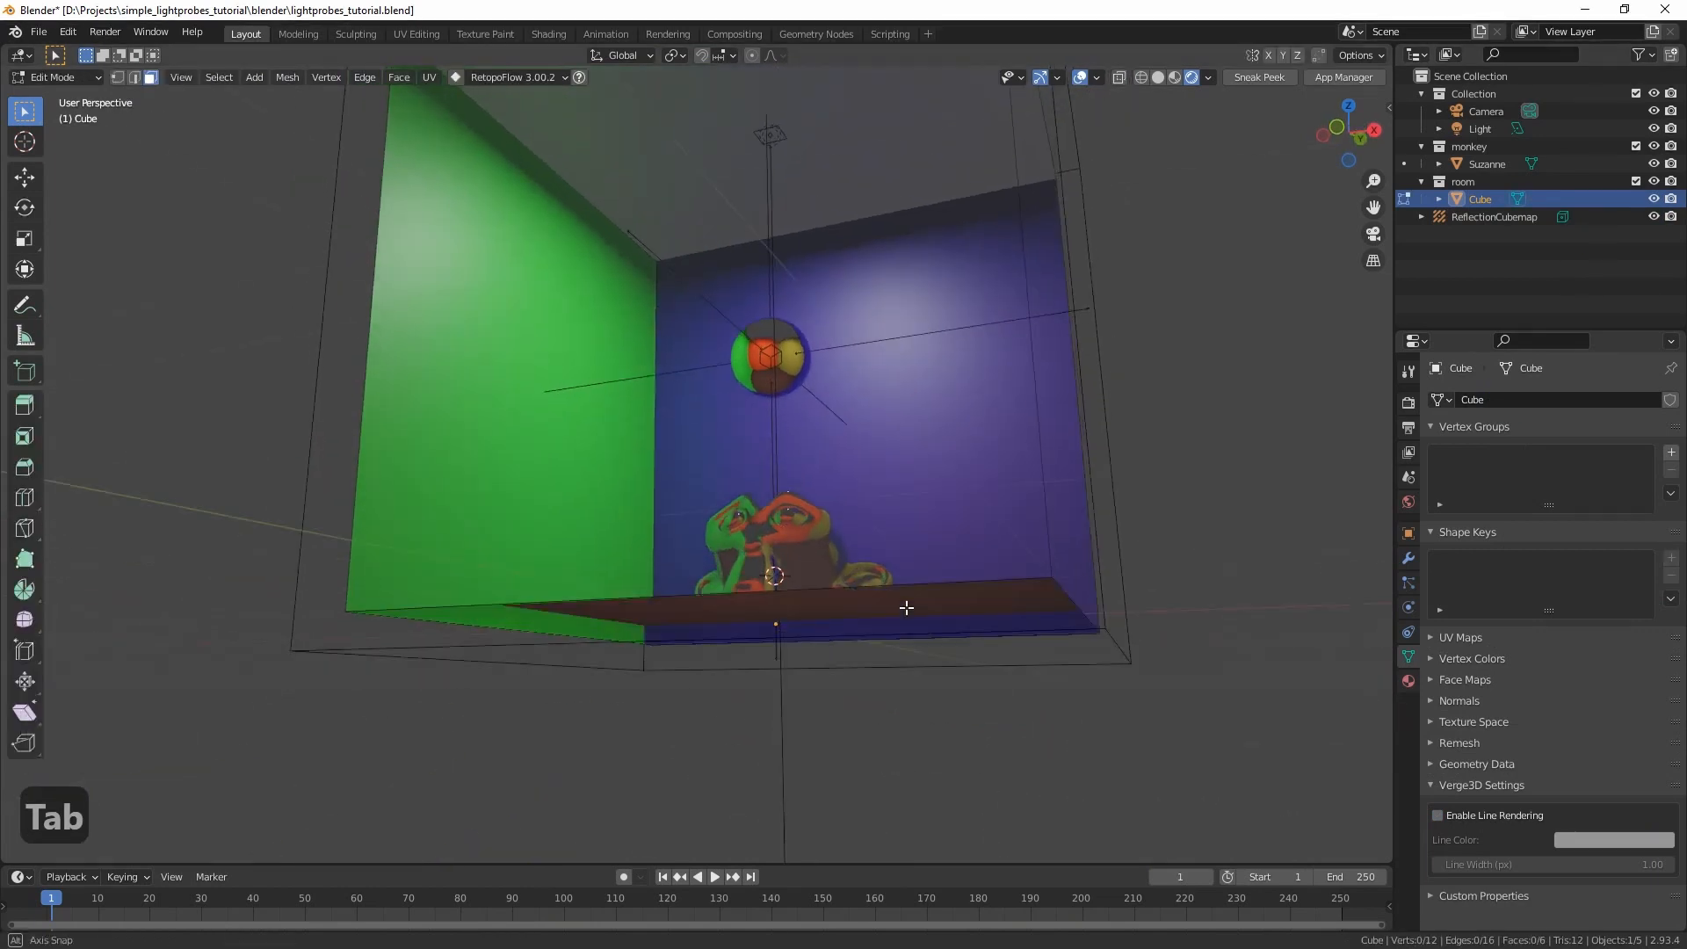
key(p)
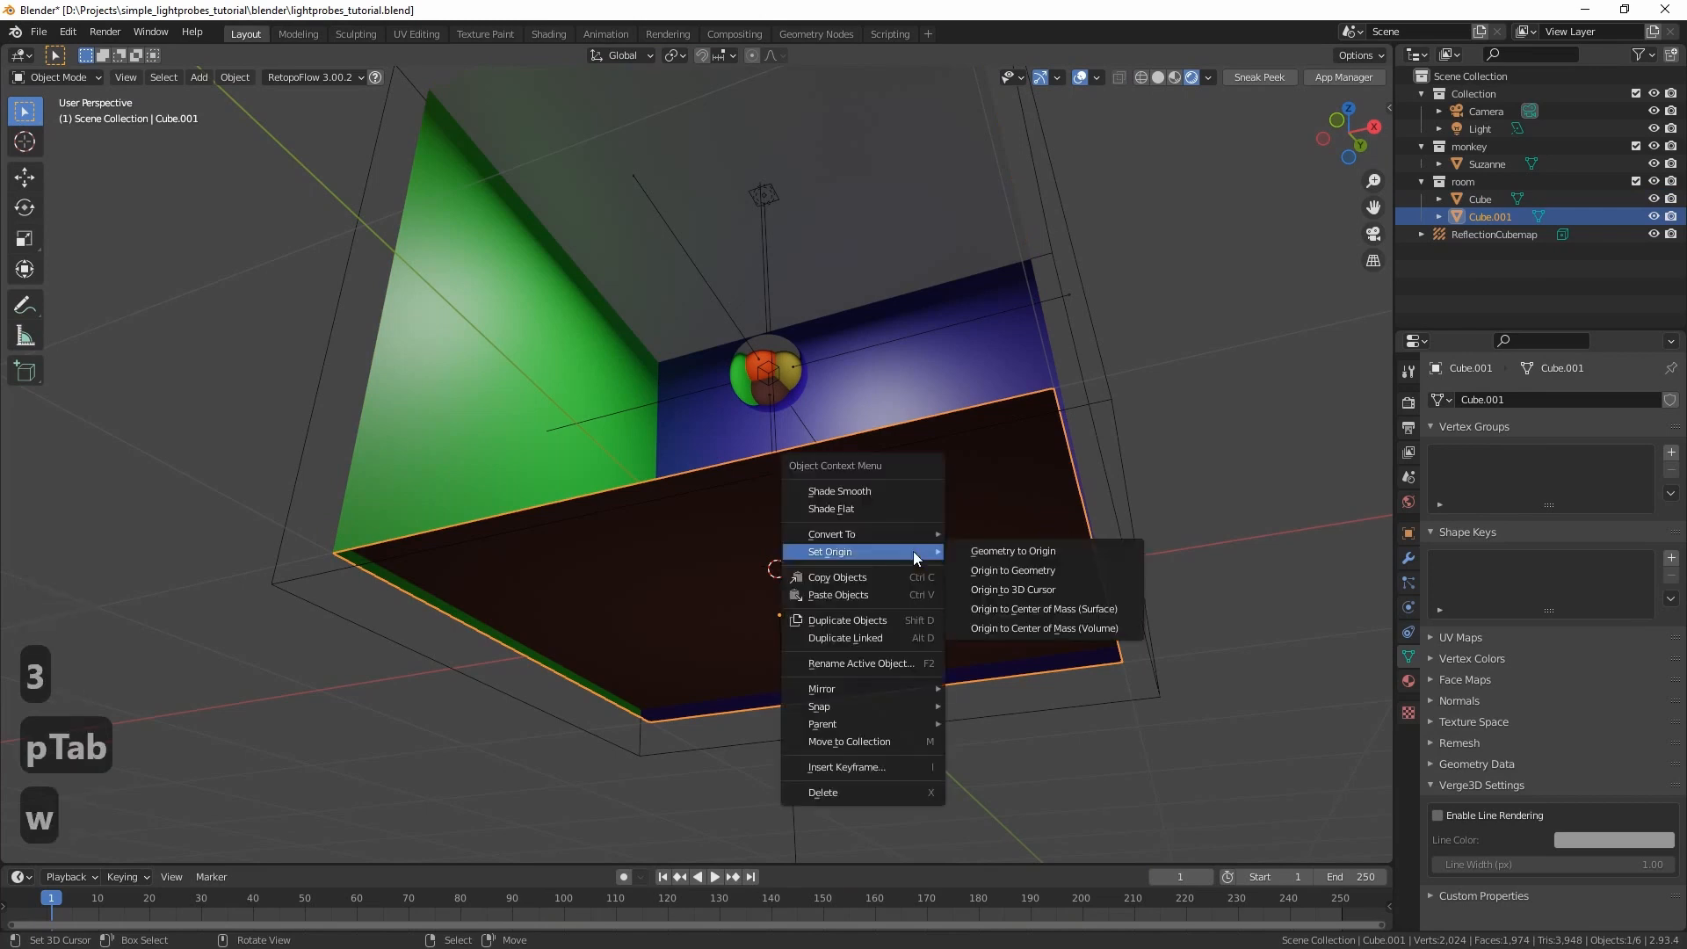
click(1010, 569)
text(floor)
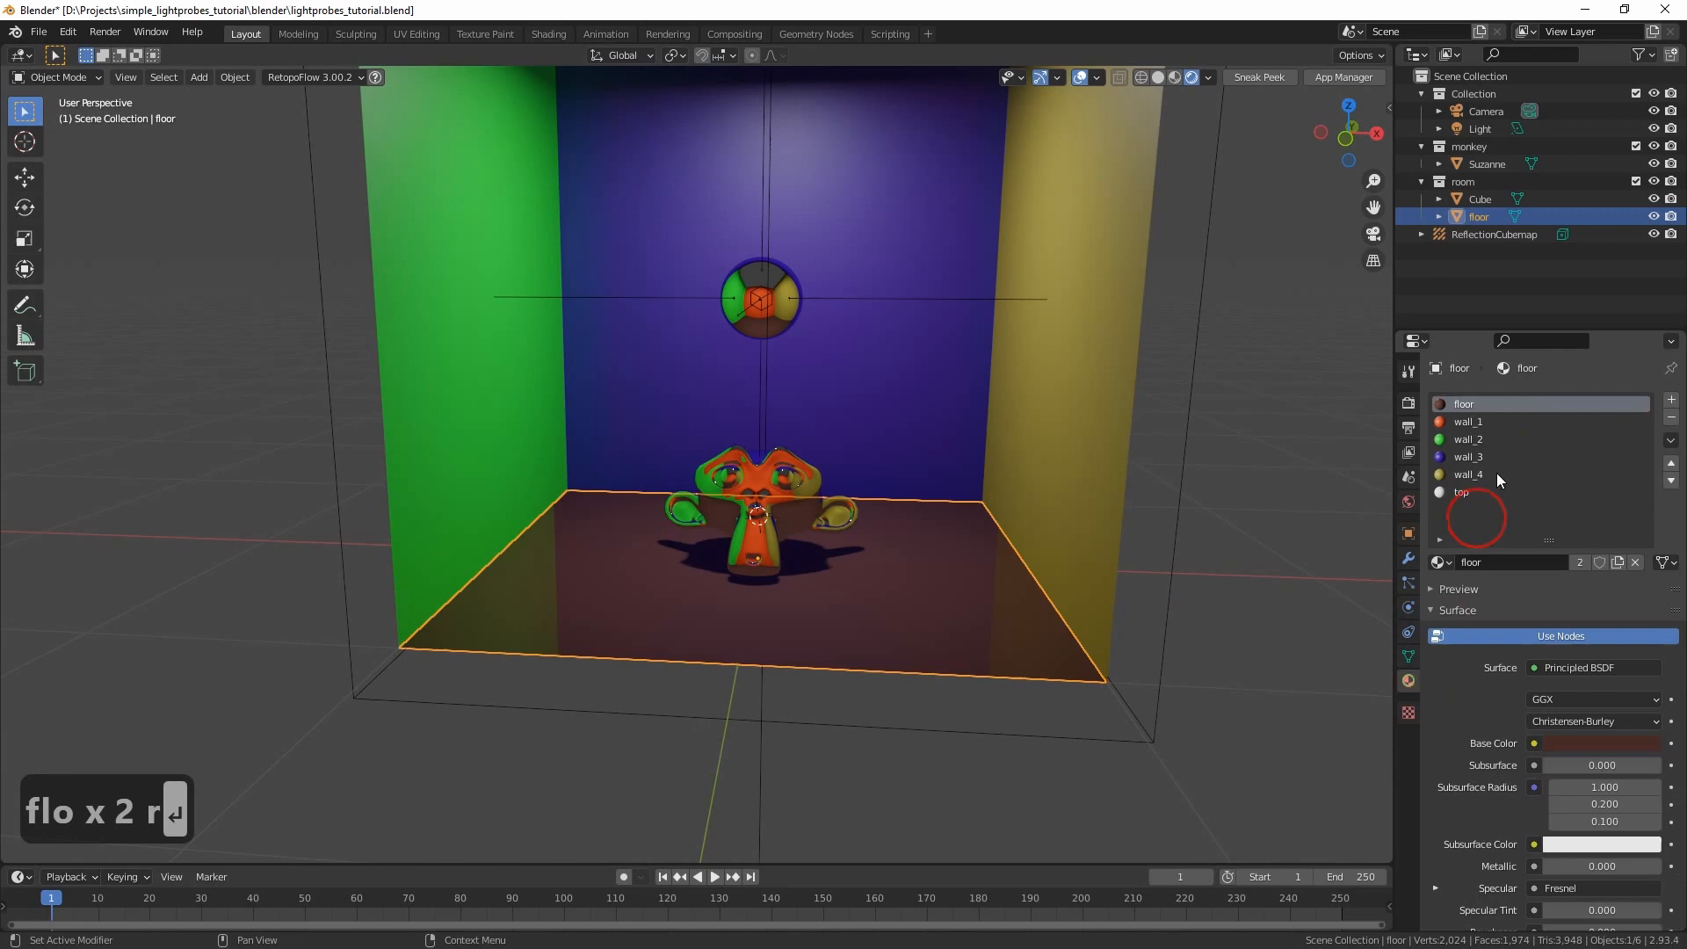
click(1506, 492)
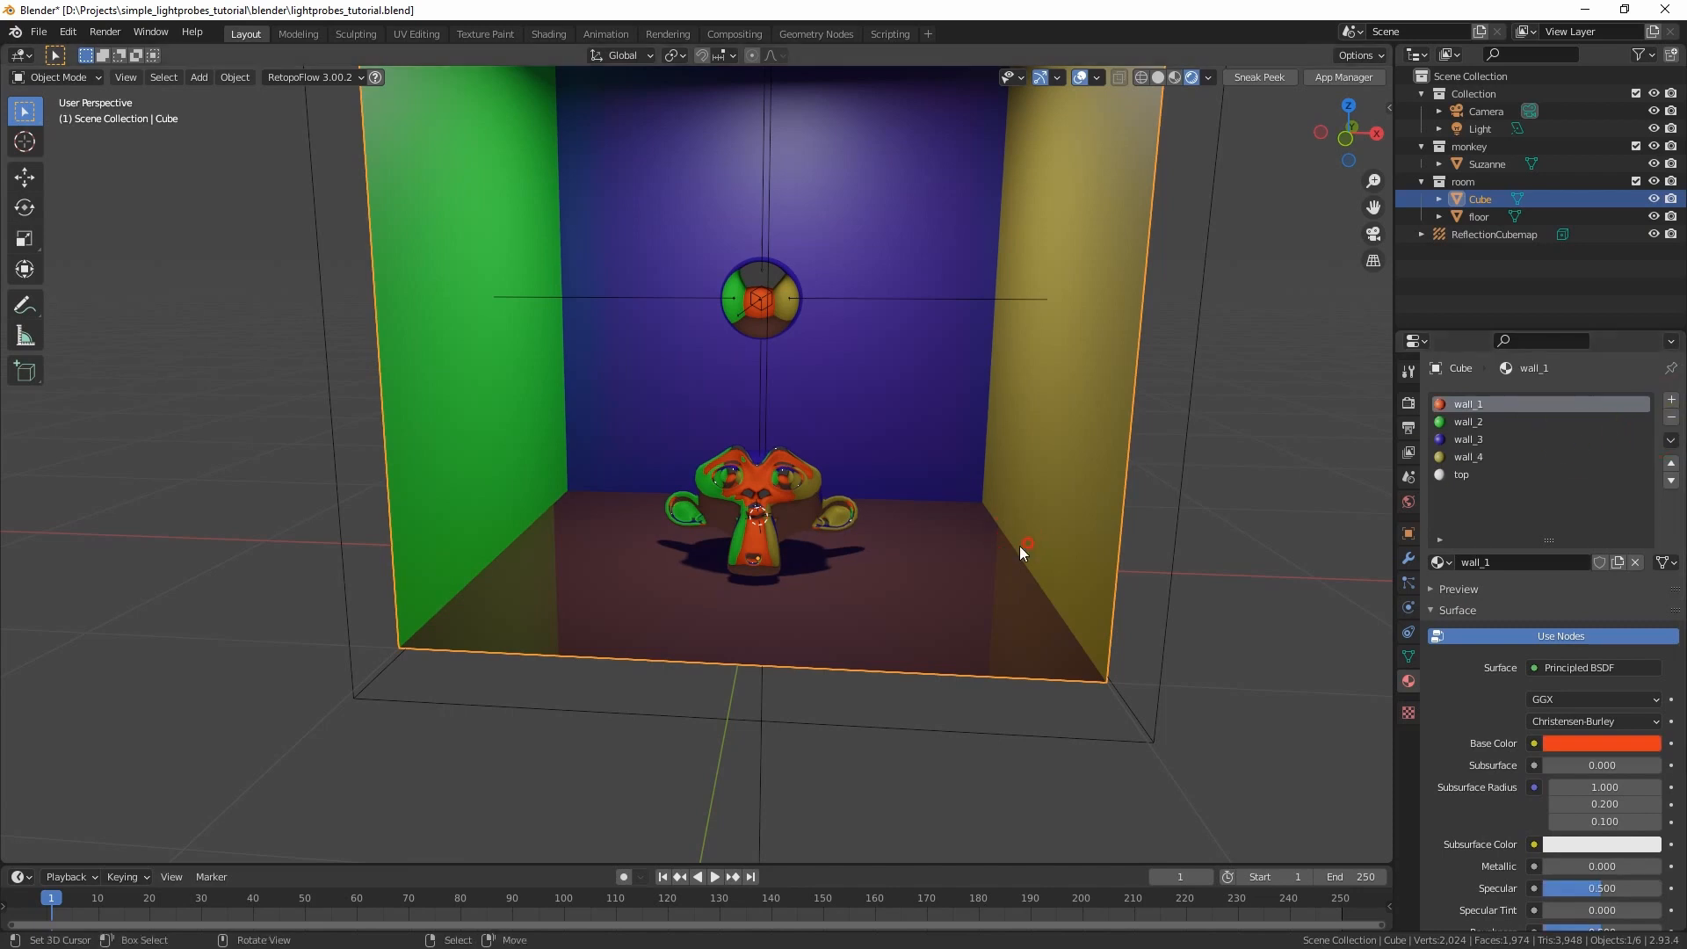
Add a Reflection Plane light probe spanning the floor, raised slightly above it
click(1477, 216)
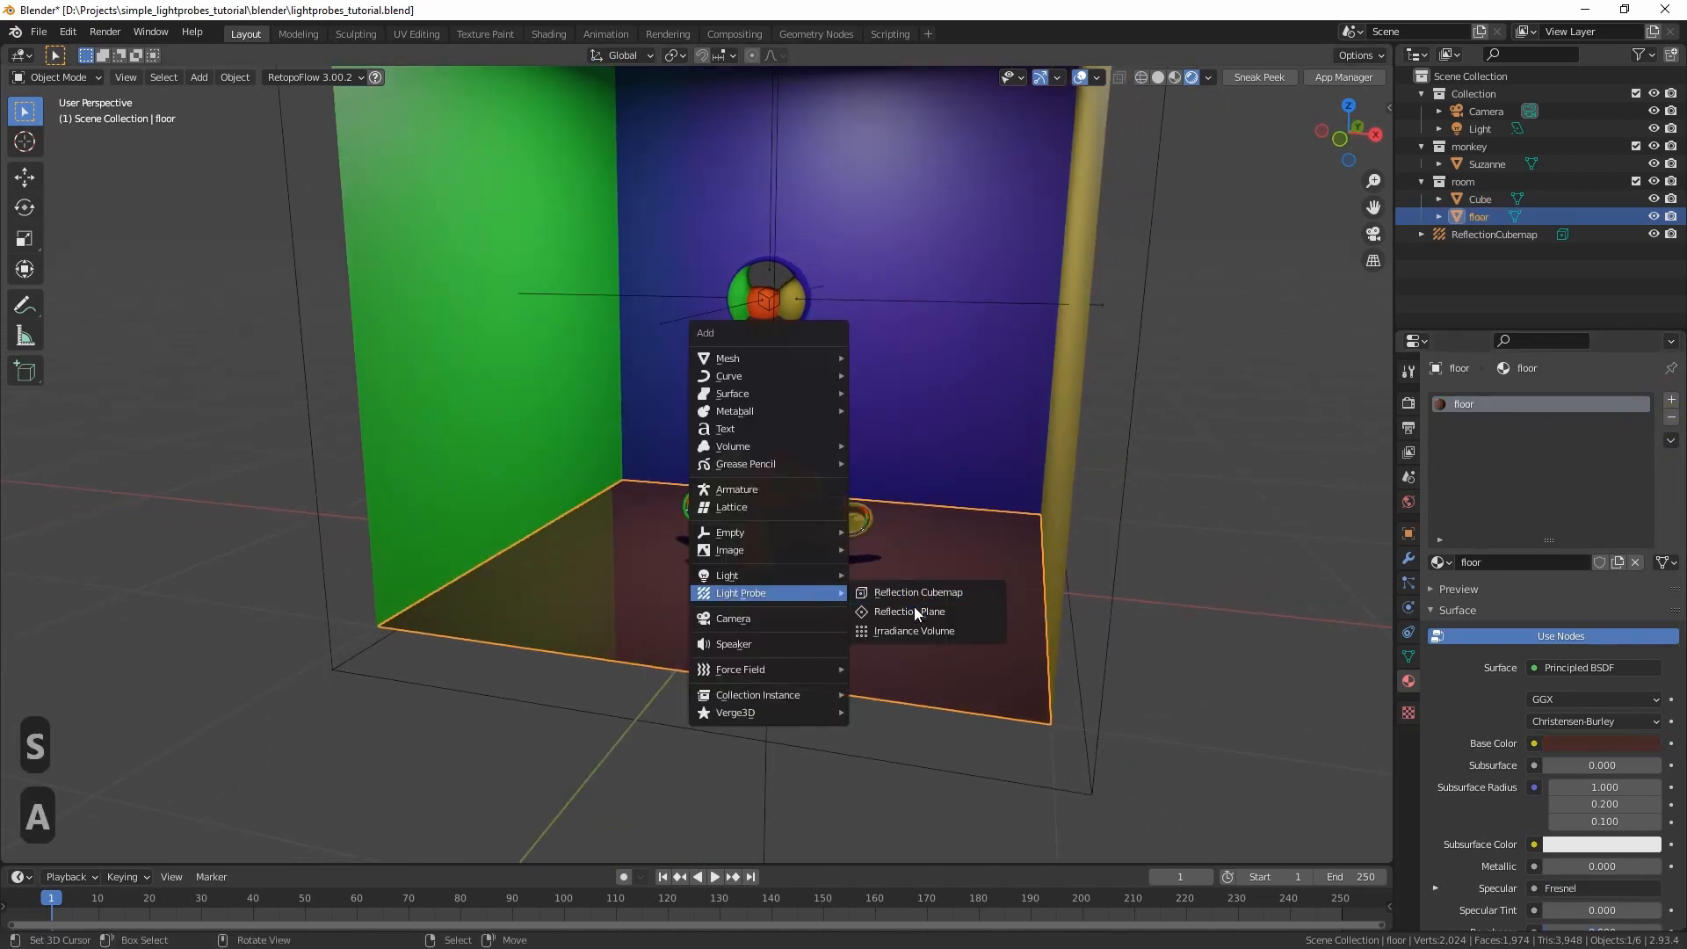
click(908, 611)
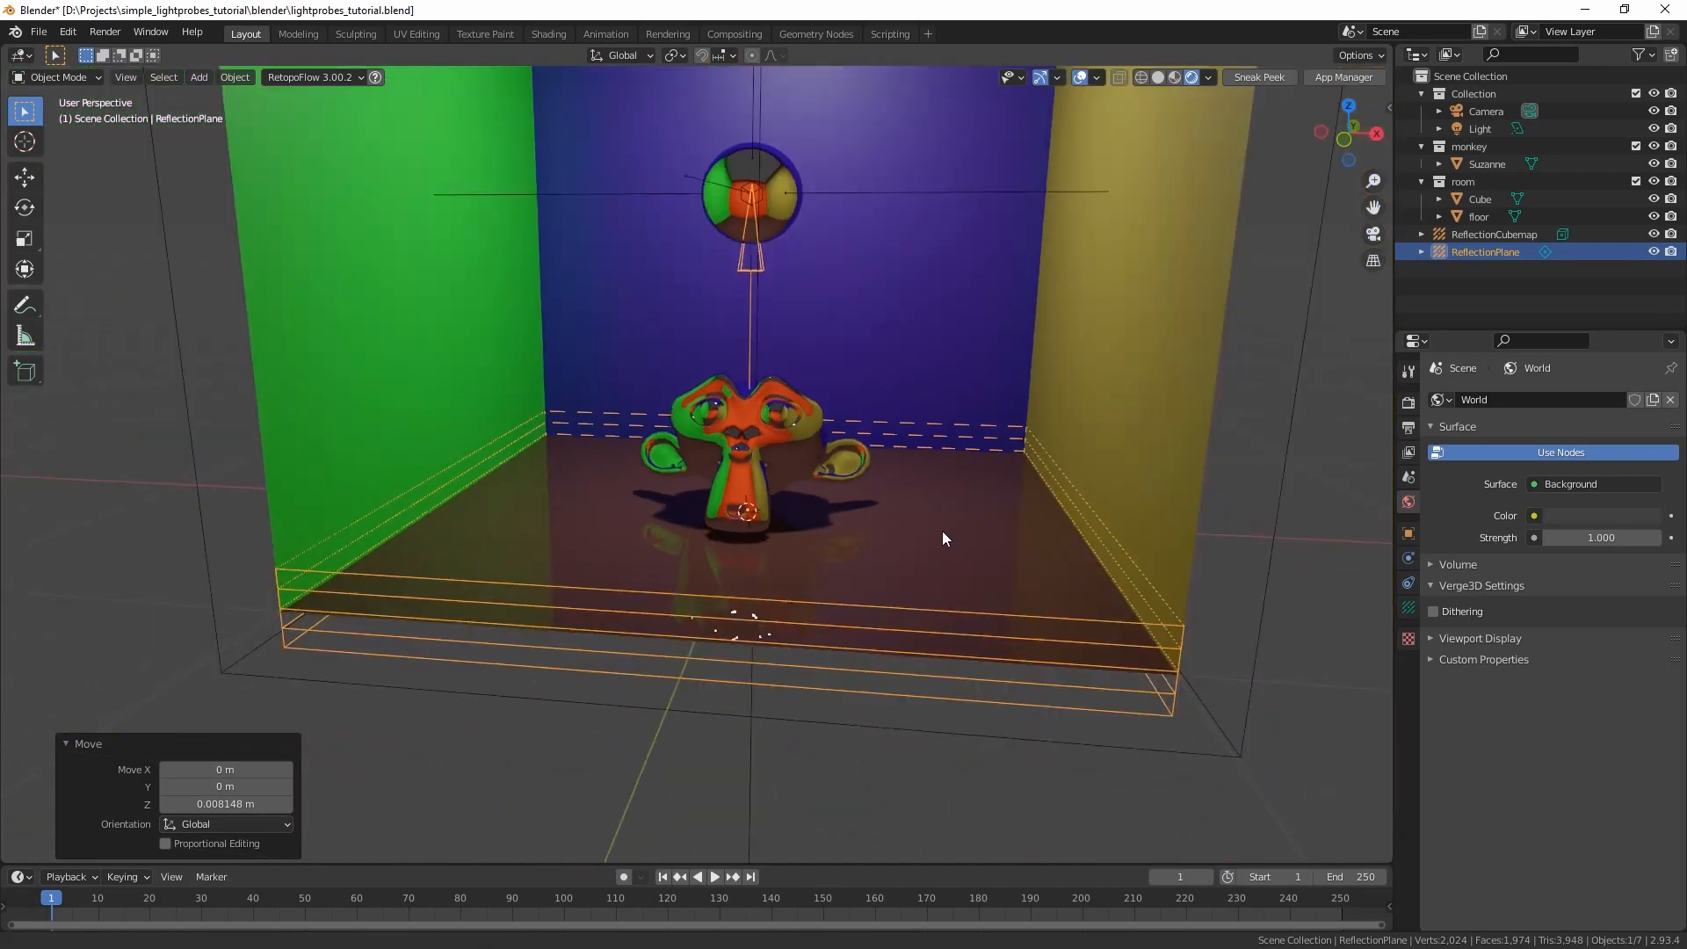
click(1257, 76)
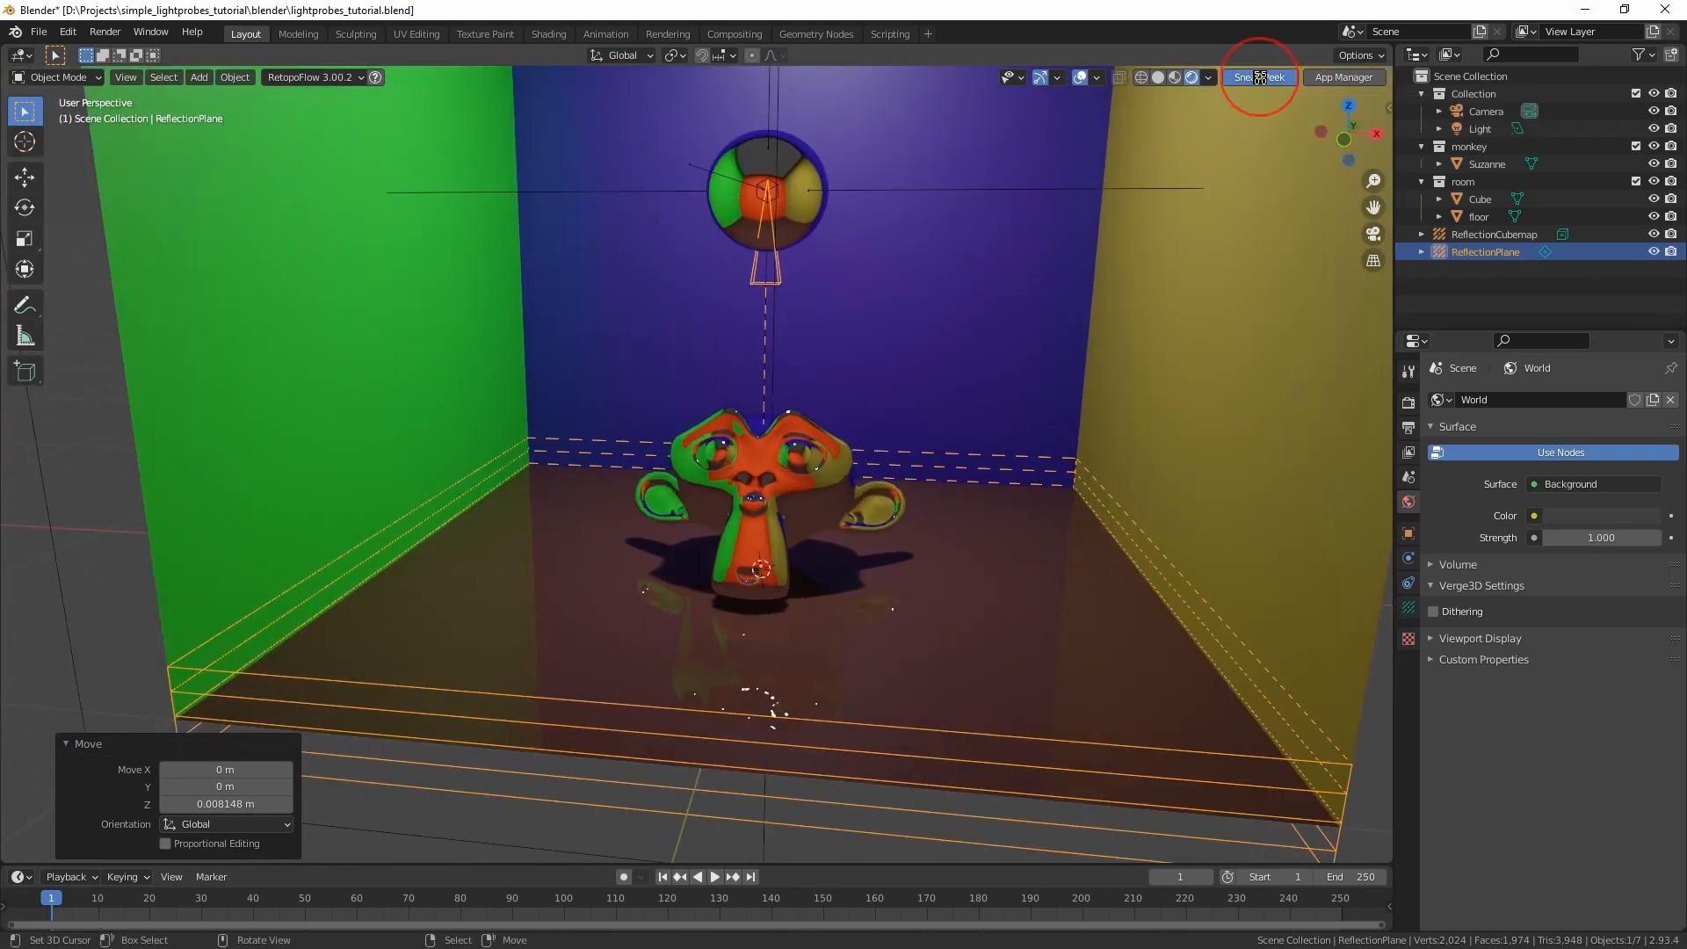
Run Sneak Peek again and orbit the preview to confirm the floor mirrors the monkey
click(1258, 75)
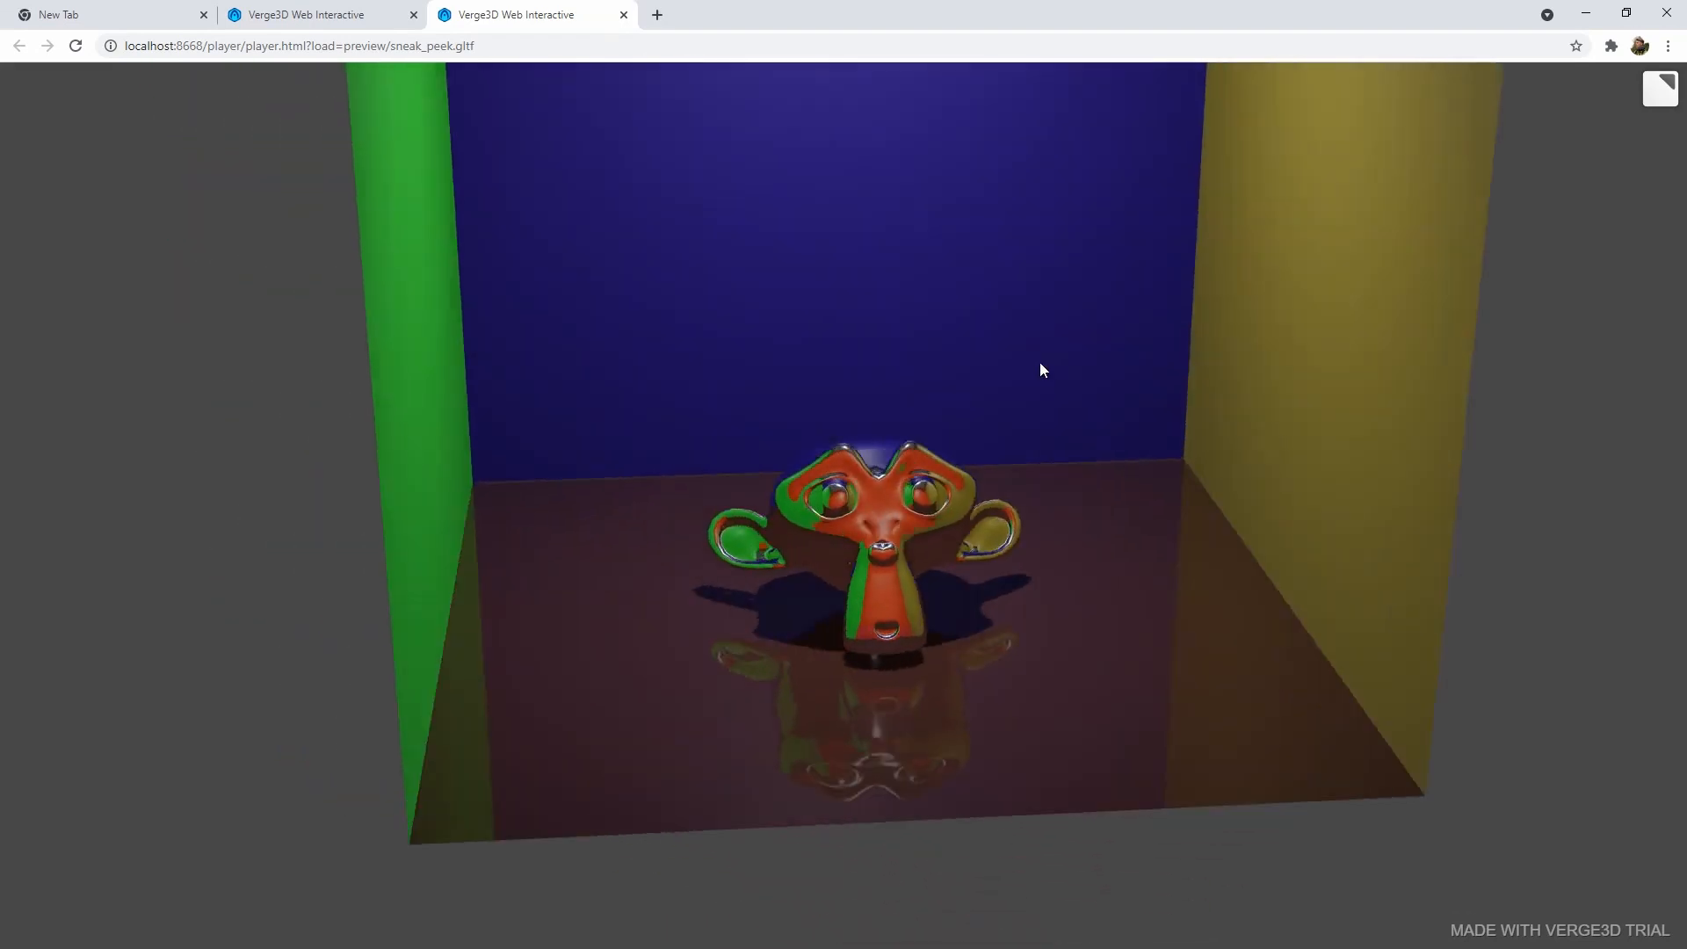
drag(1042, 371, 642, 523)
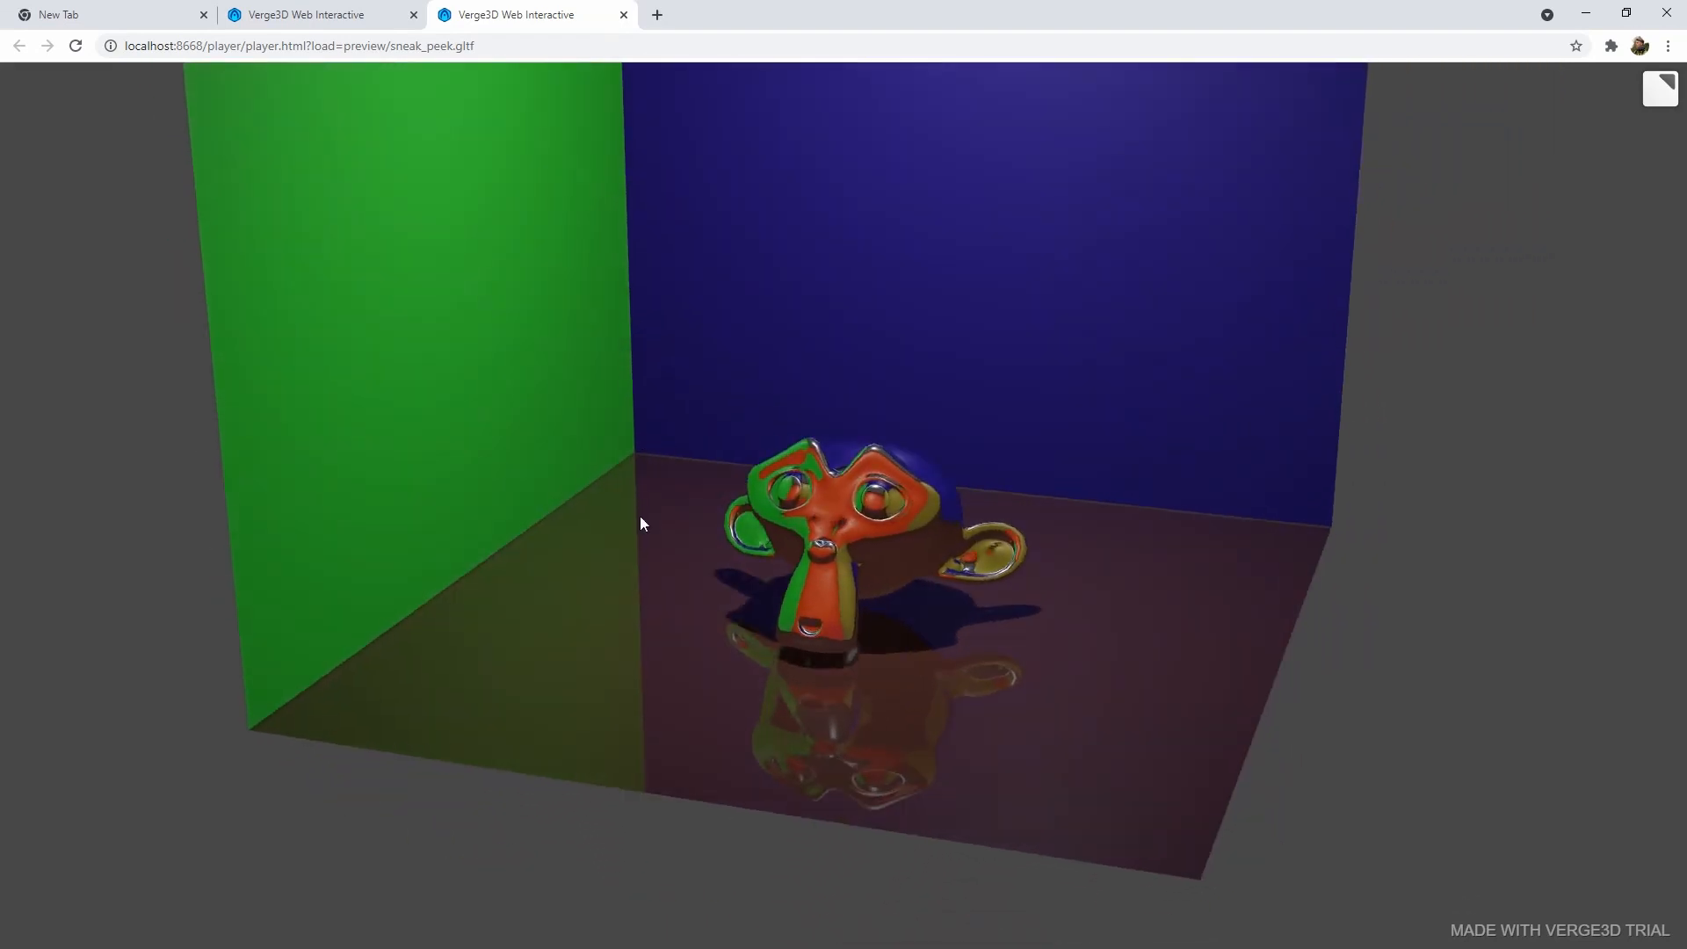